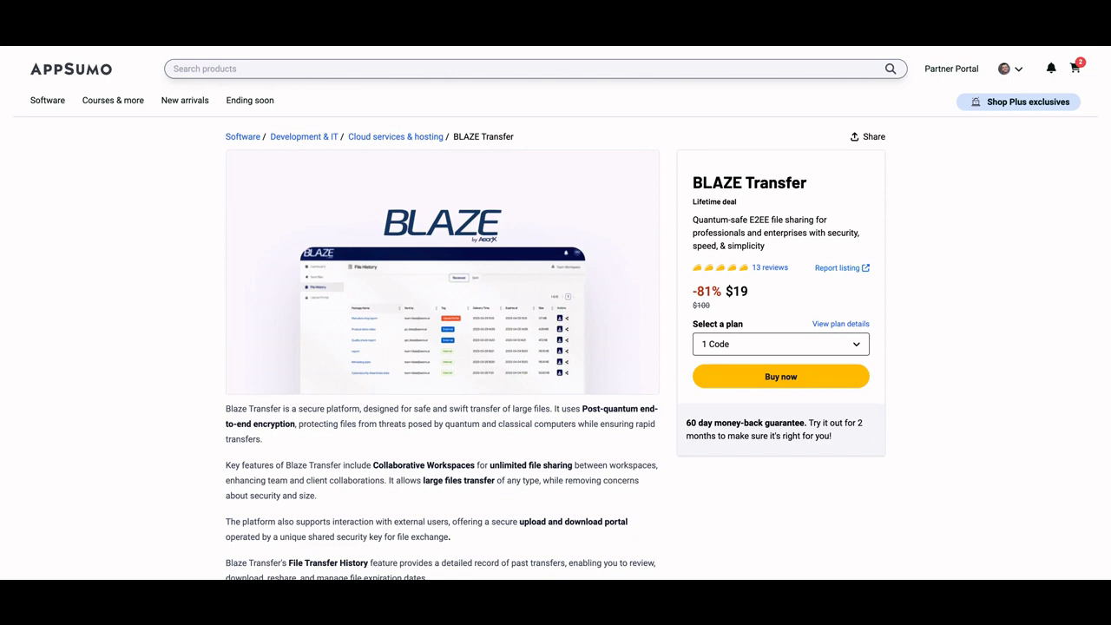
Scroll through the BLAZE Transfer deal overview and deal terms on AppSumo.
scroll(down, 3)
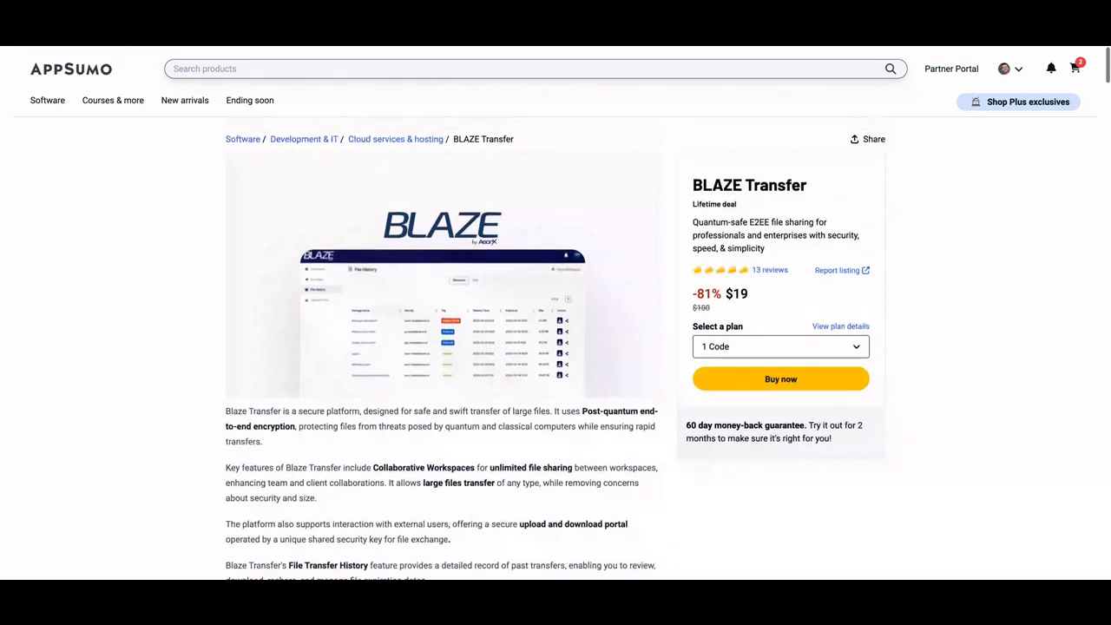
scroll(down, 3)
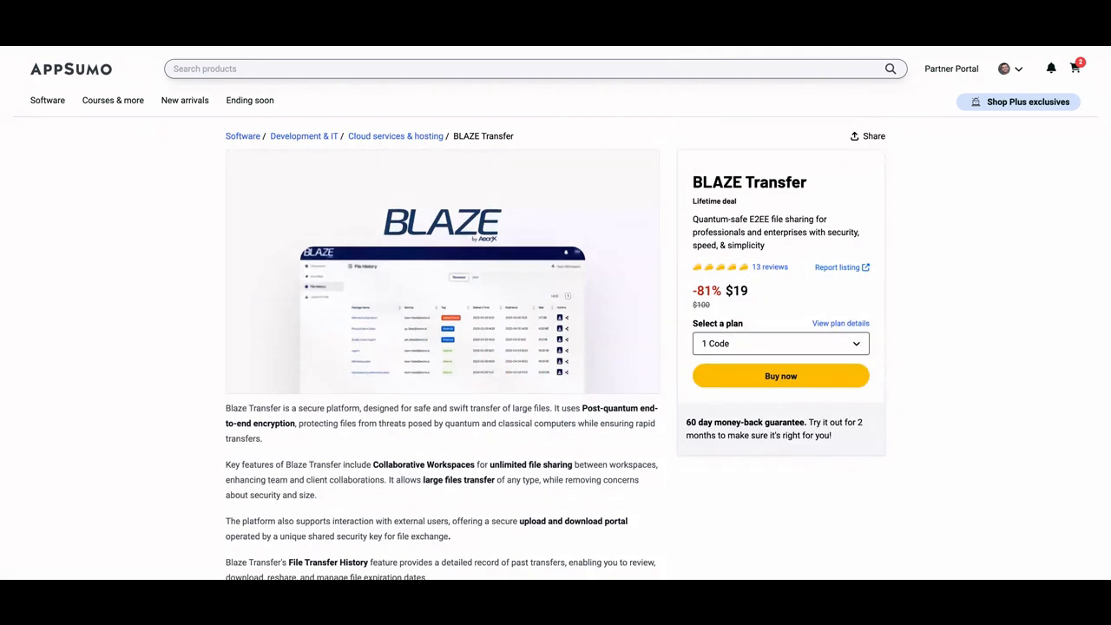
scroll(down, 3)
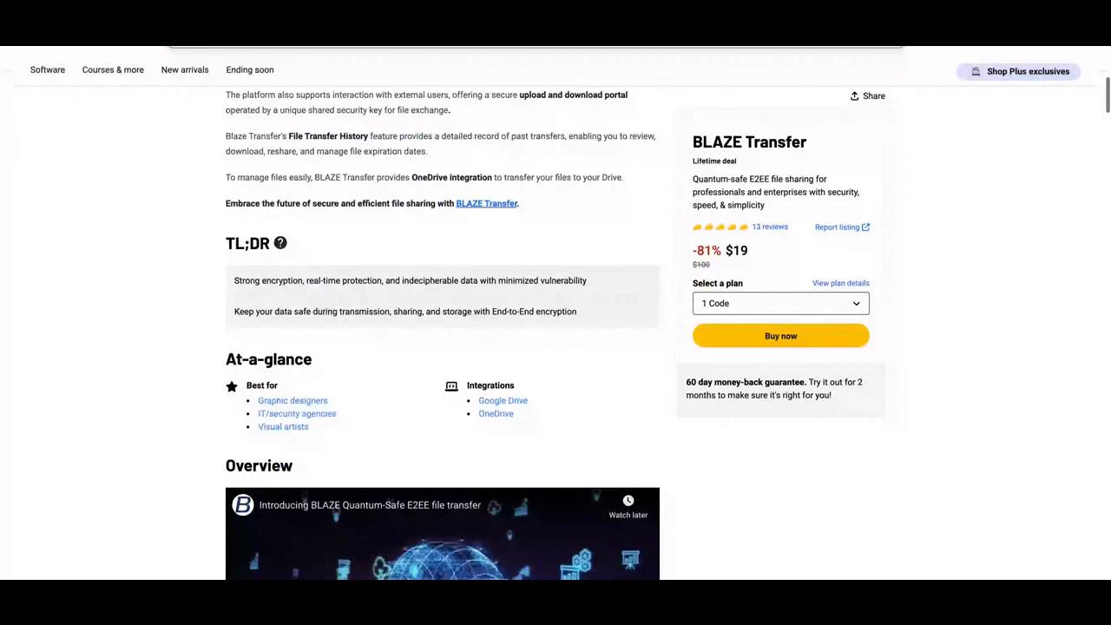
scroll(down, 3)
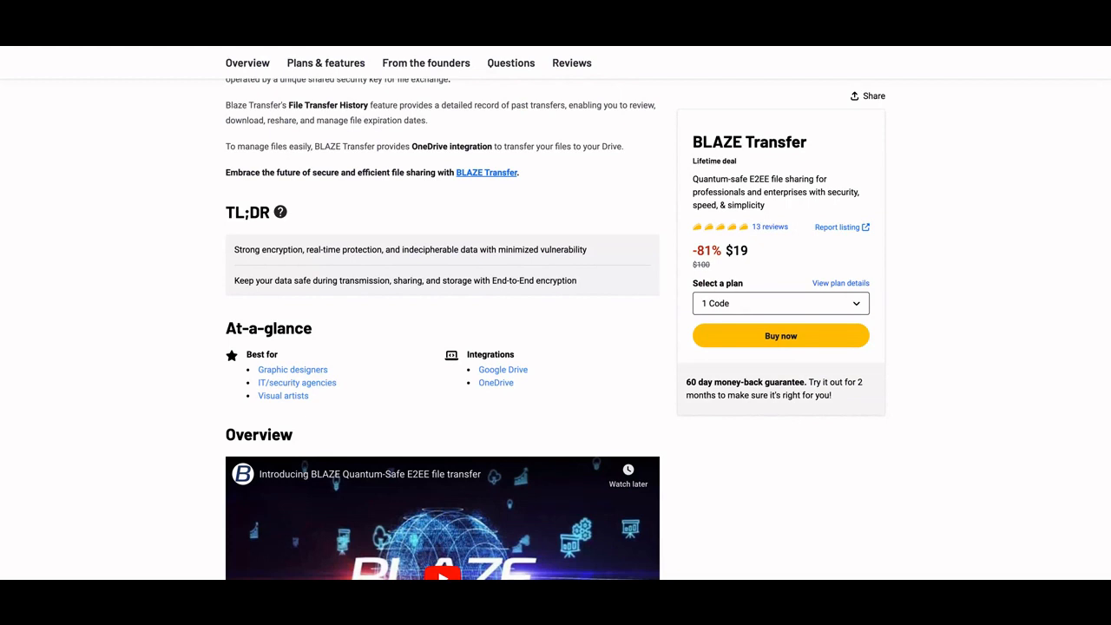
scroll(down, 3)
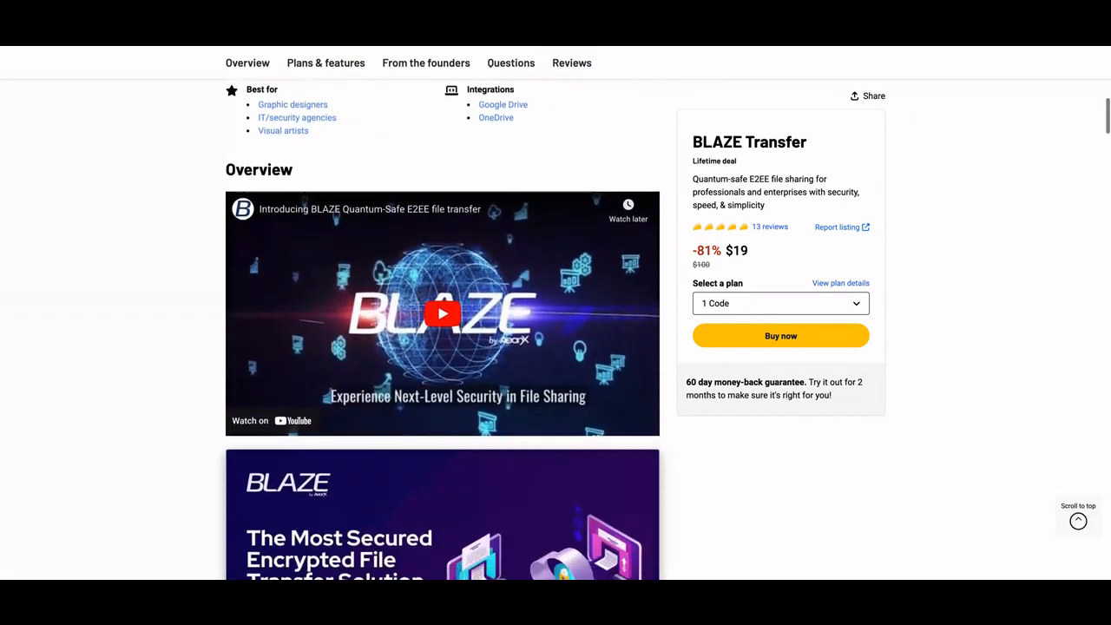
Jump to Plans & features and review the three plan tiers ($19, $38, $57).
click(325, 62)
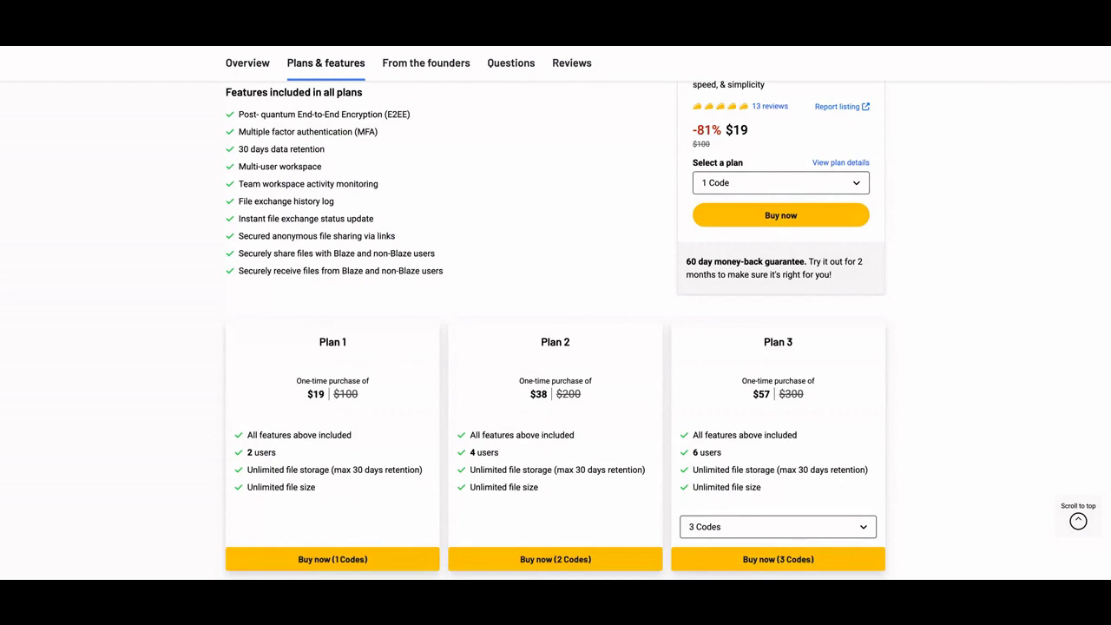
scroll(down, 3)
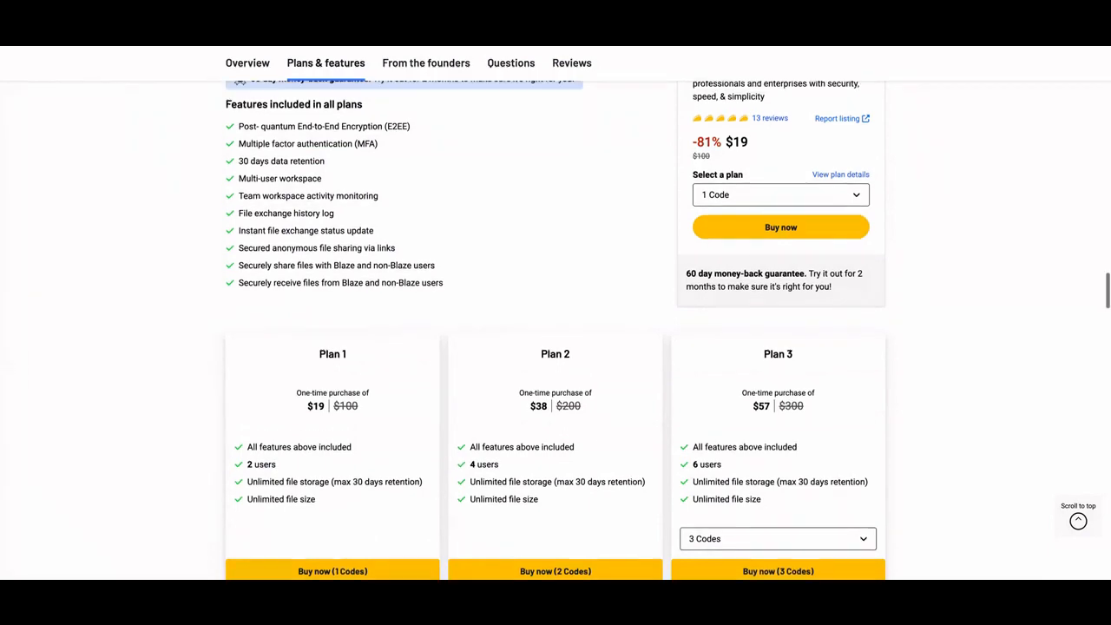
scroll(up, 3)
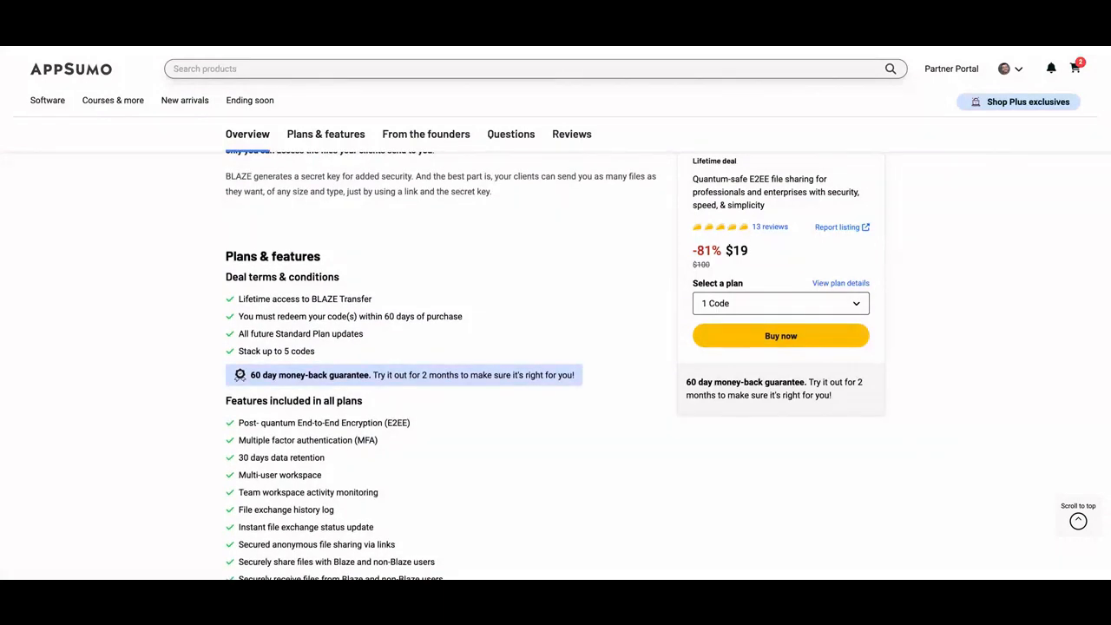
scroll(down, 3)
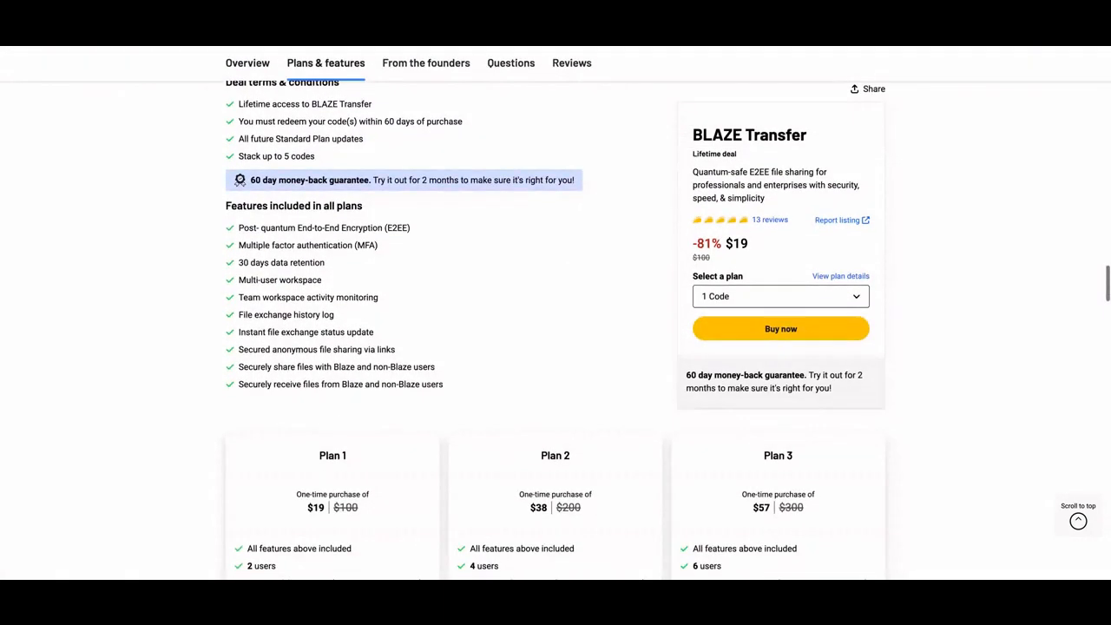
scroll(down, 3)
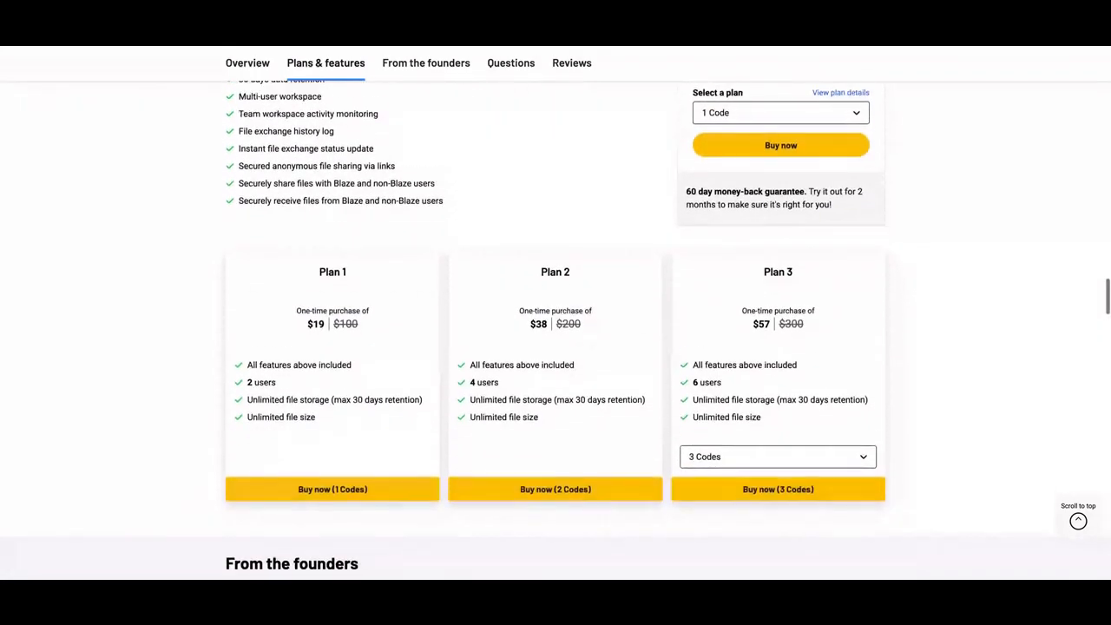
scroll(down, 3)
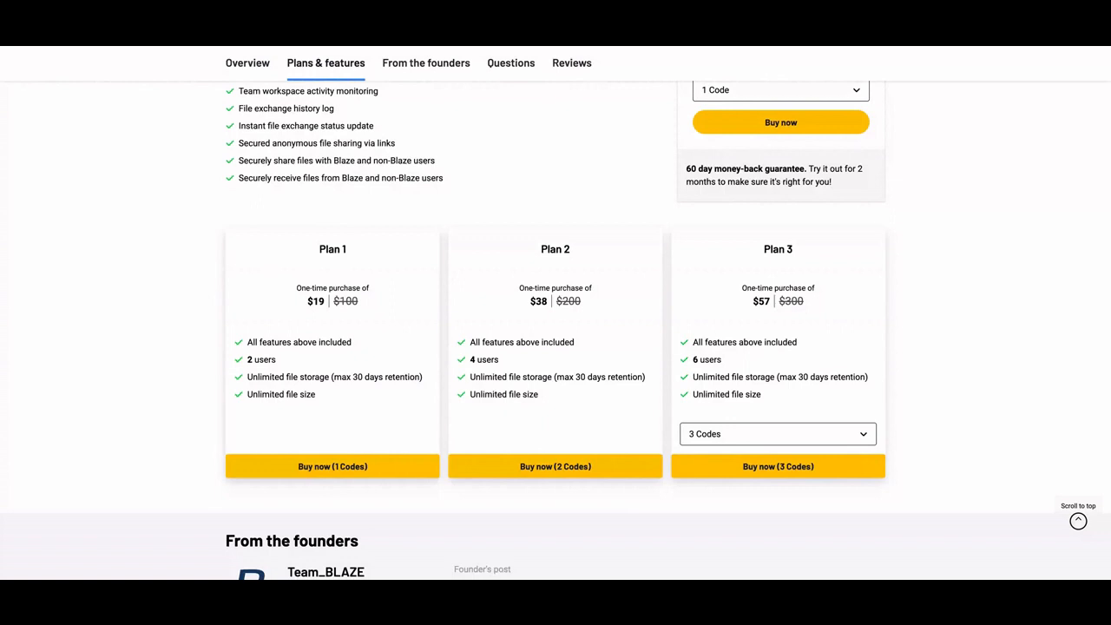
Change the third plan card from 3 Codes to 5 Codes ($95, 10 users).
click(778, 434)
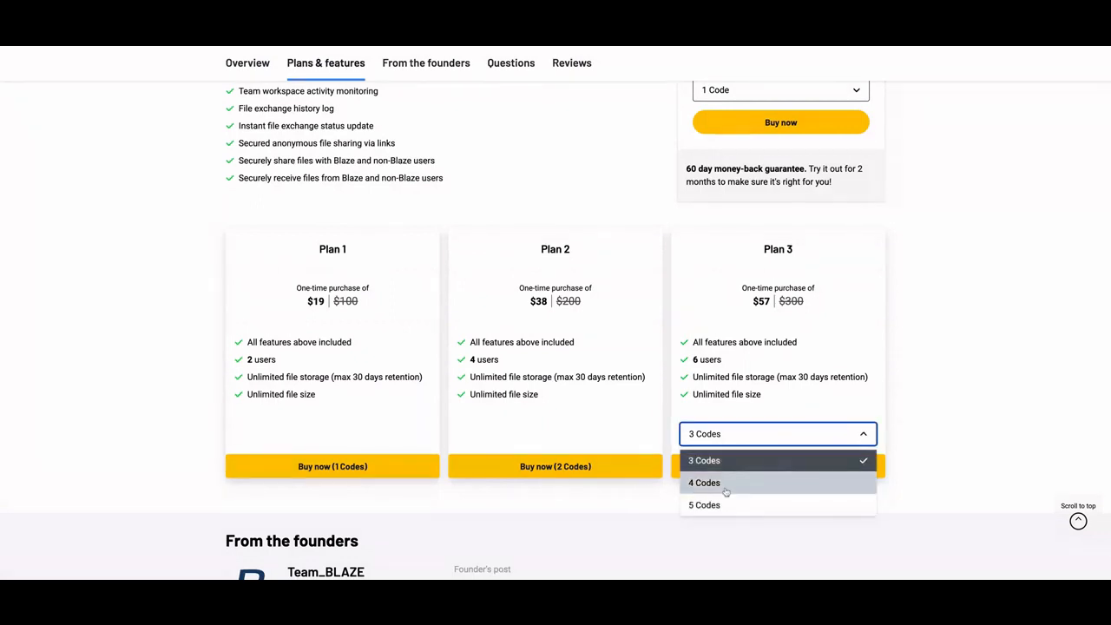
click(704, 505)
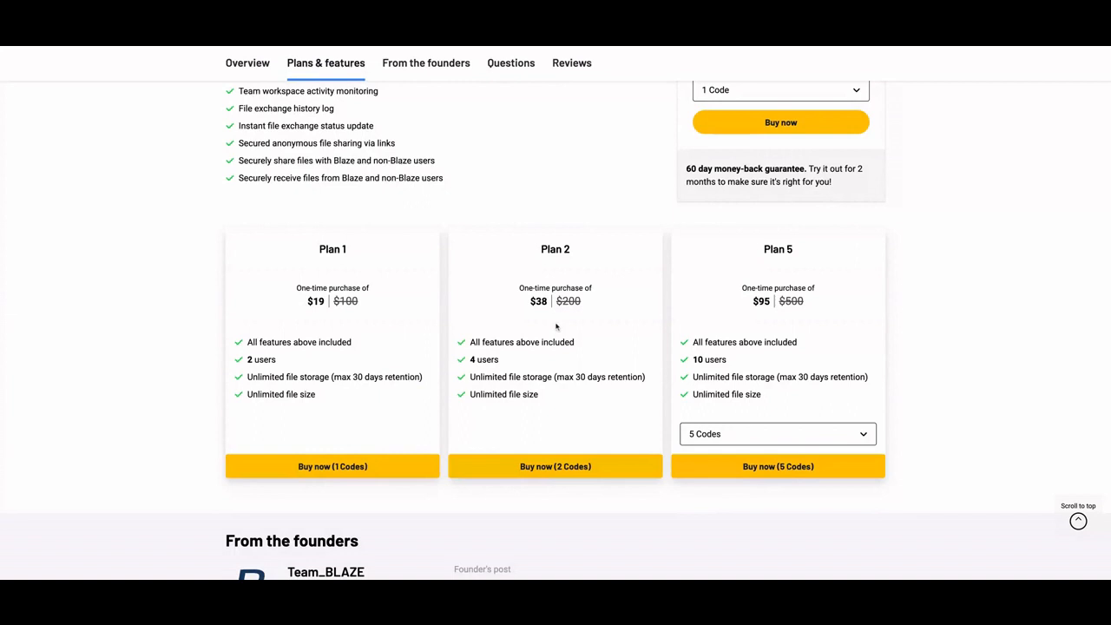
mouse_move(486, 330)
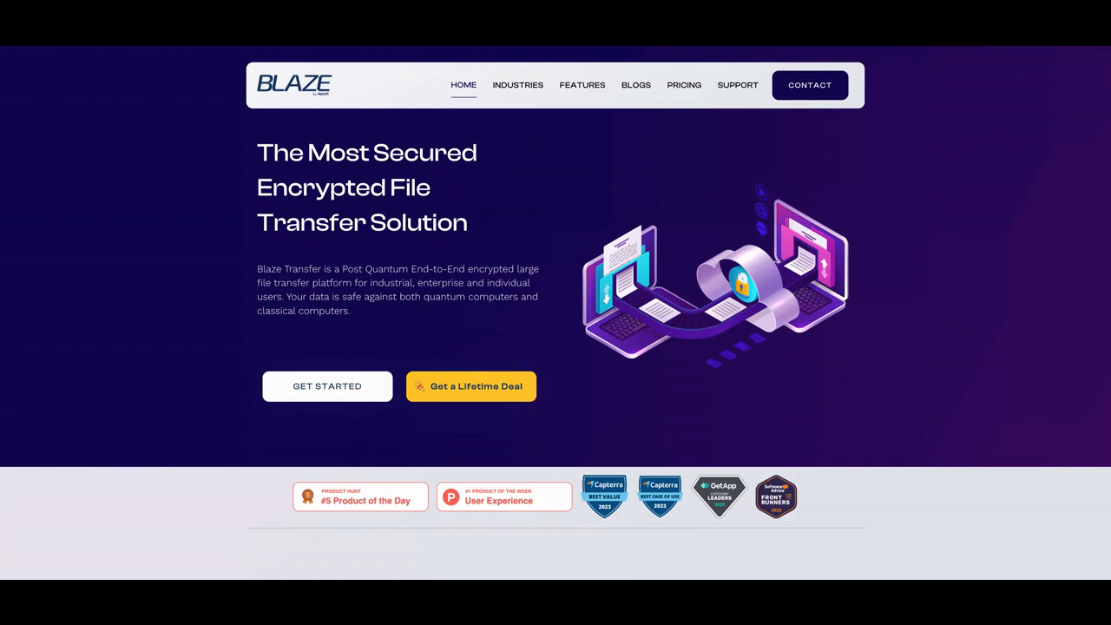
mouse_move(420, 458)
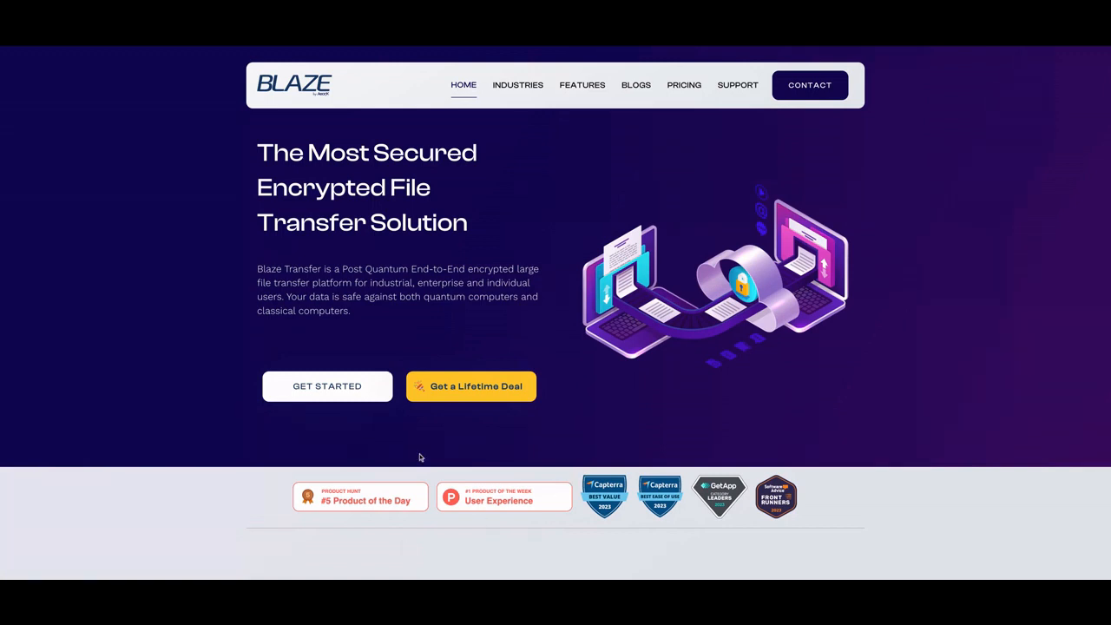
mouse_move(669, 183)
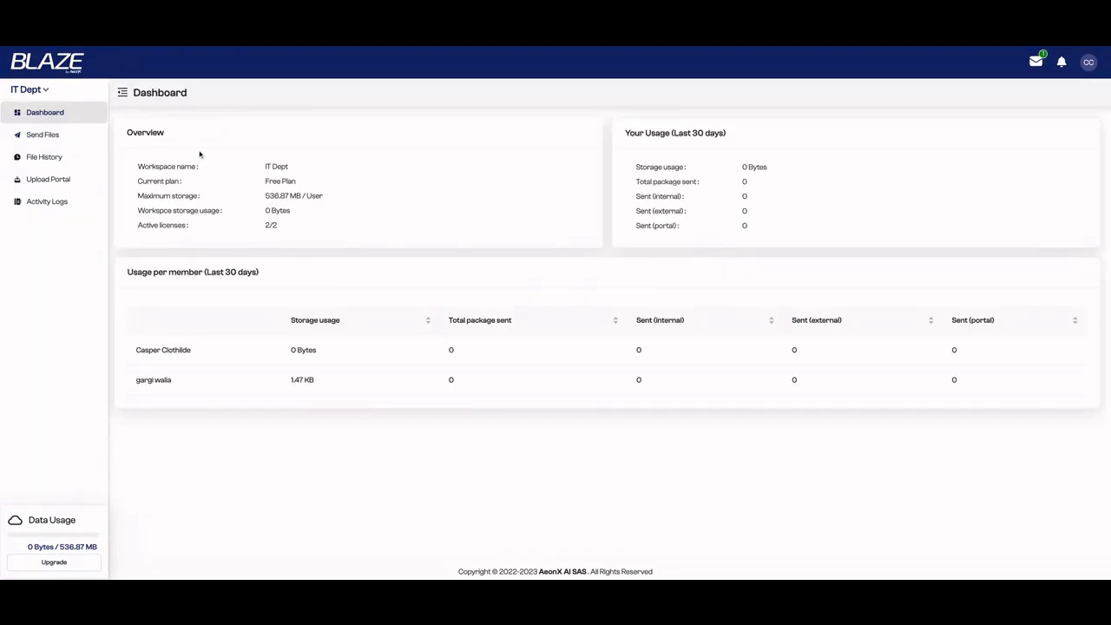
Switch from IT Dept to the HR Department workspace and open Send Files.
double_click(183, 166)
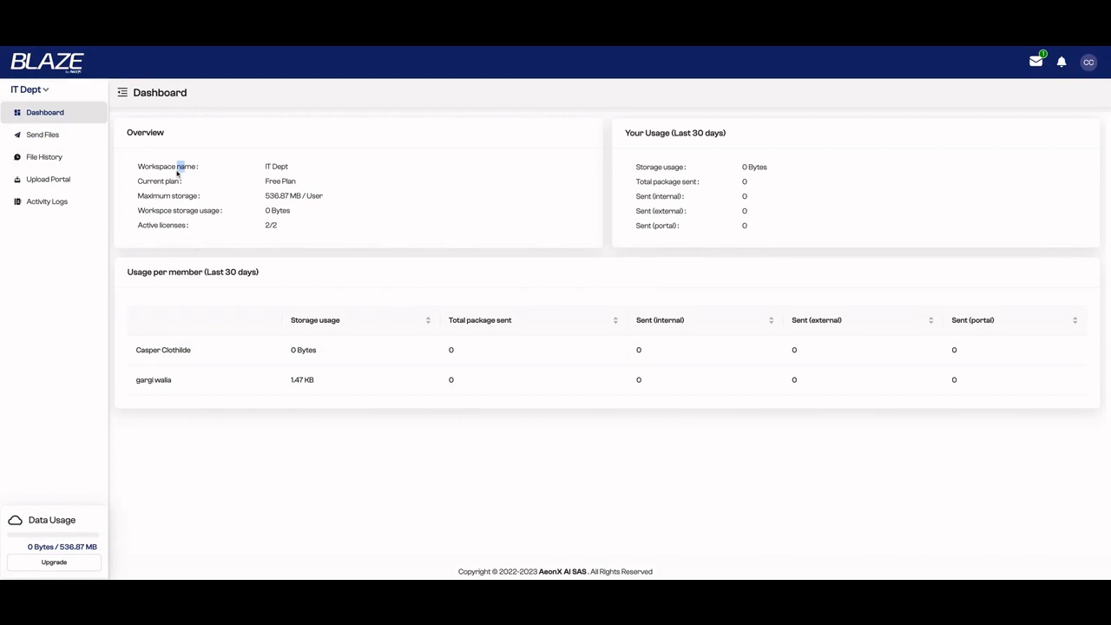
double_click(187, 166)
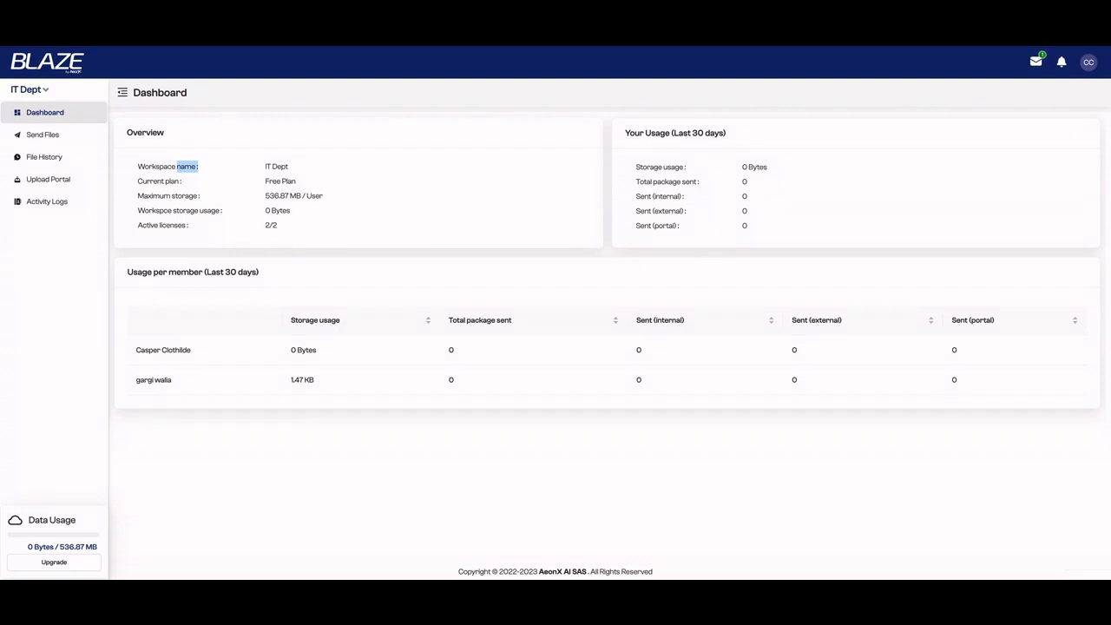
mouse_move(326, 239)
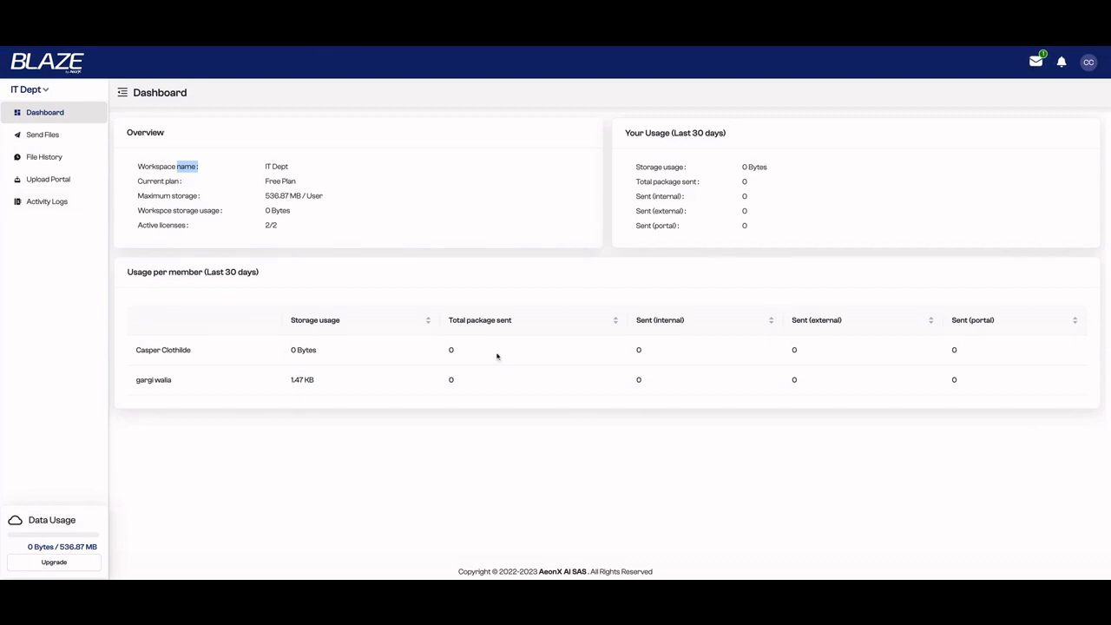
mouse_move(461, 178)
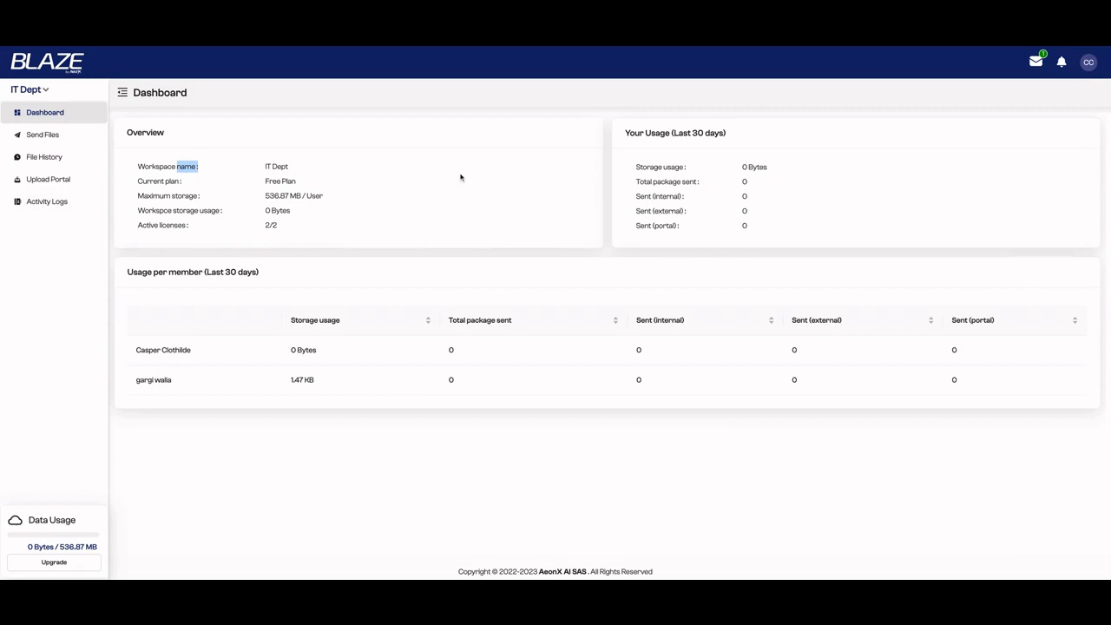
click(29, 90)
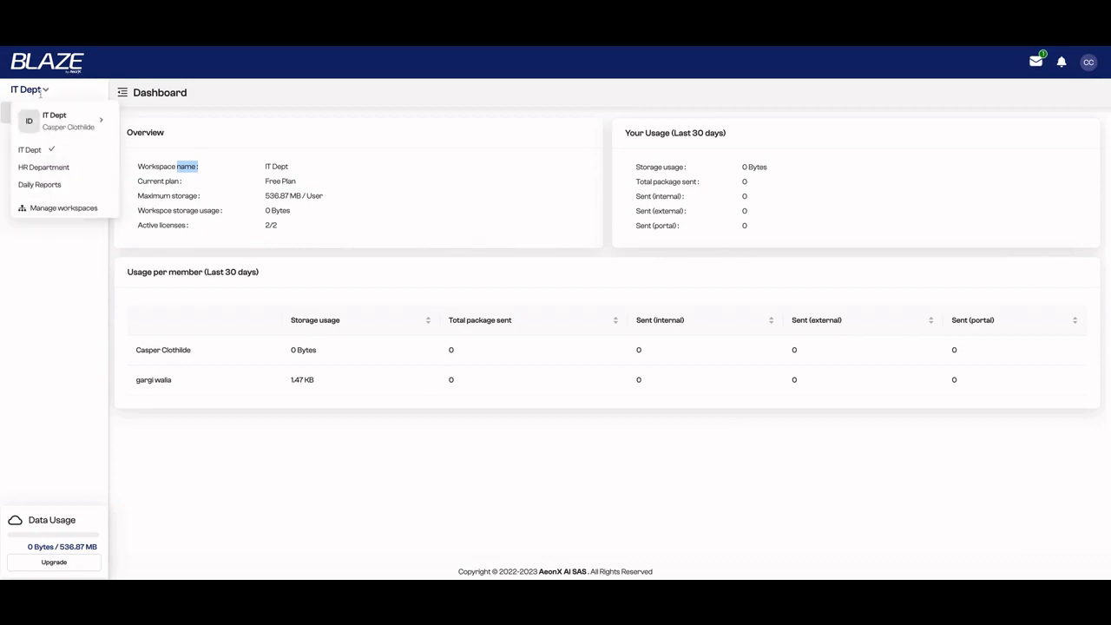
click(43, 167)
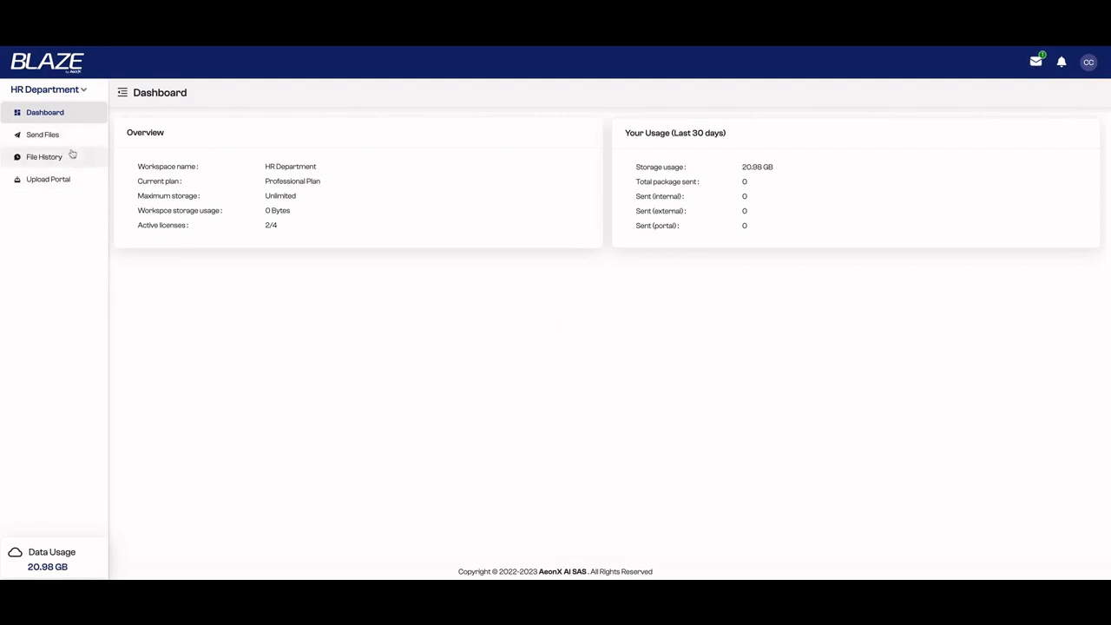
mouse_move(96, 163)
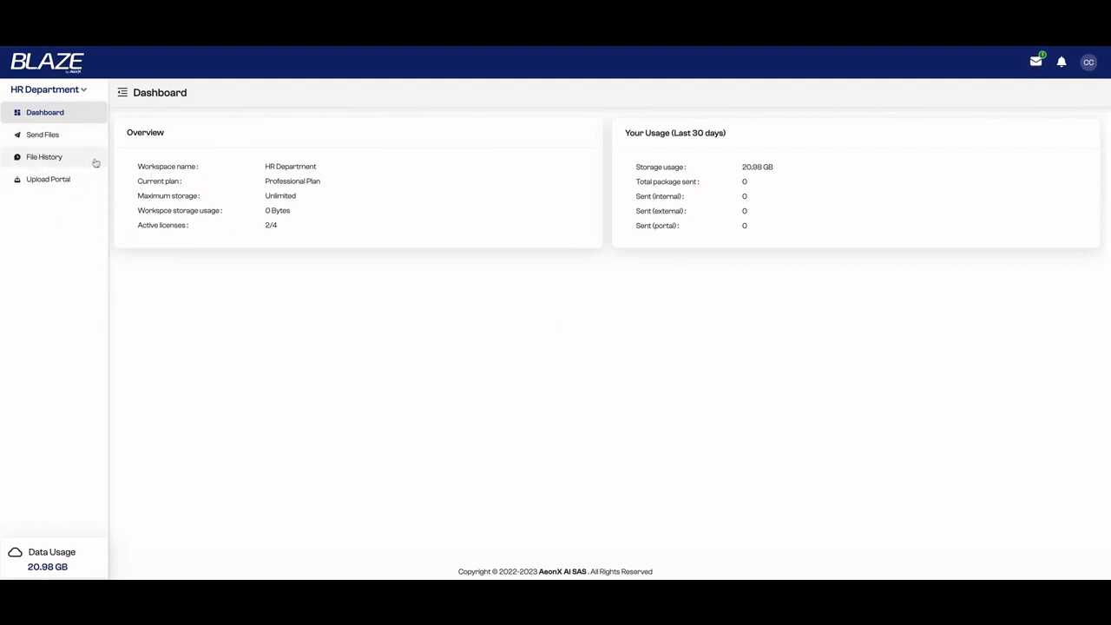
click(42, 135)
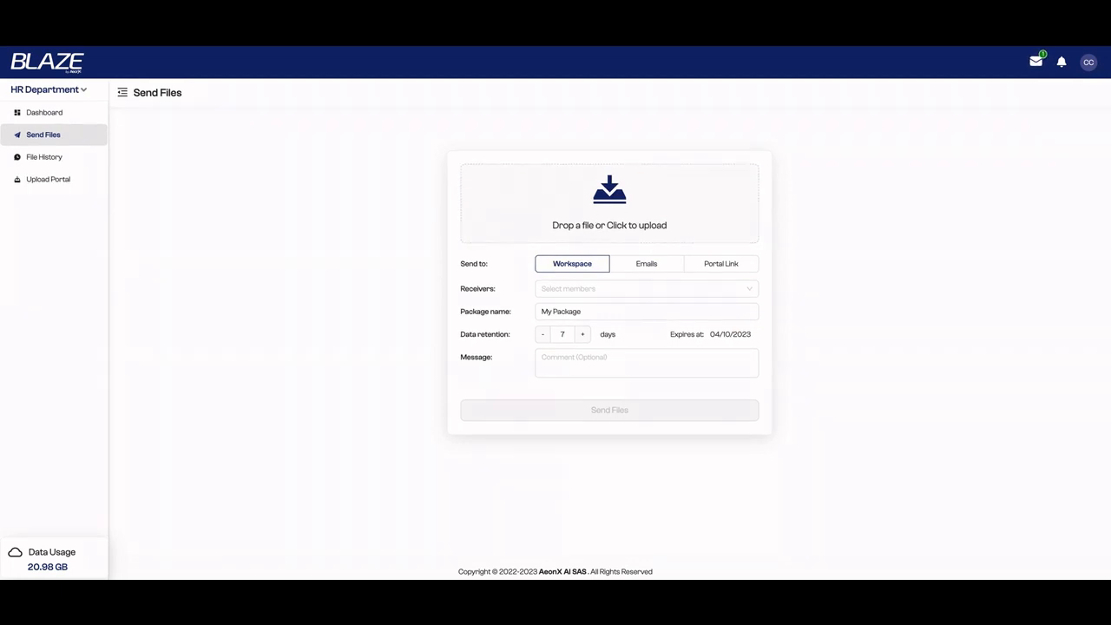
Attach the installer zip and set the delivery method to Emails.
click(610, 199)
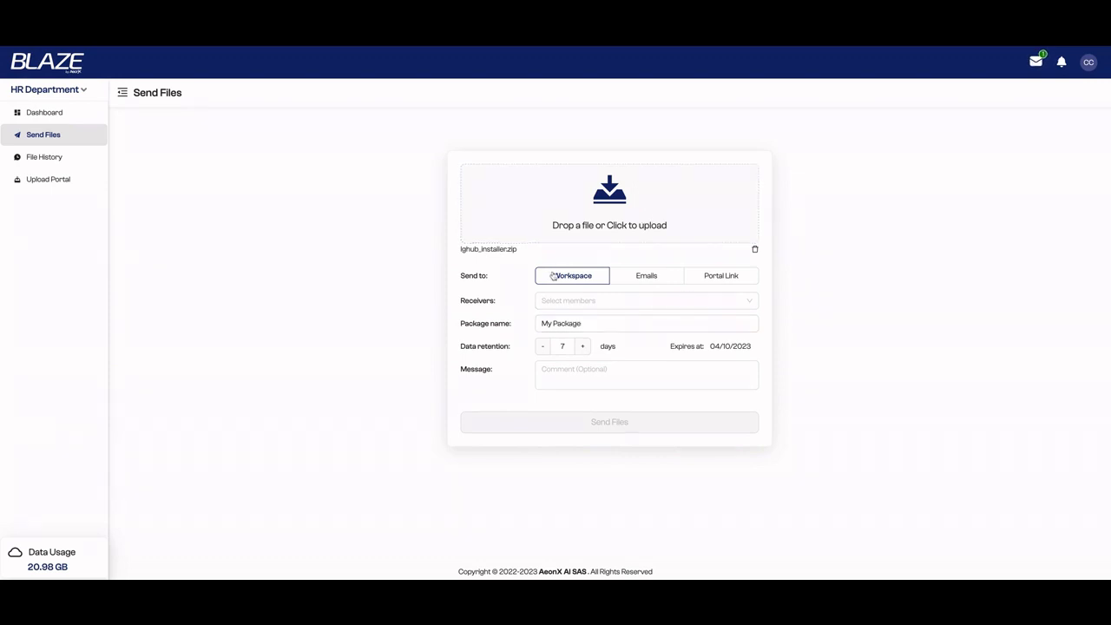
click(646, 301)
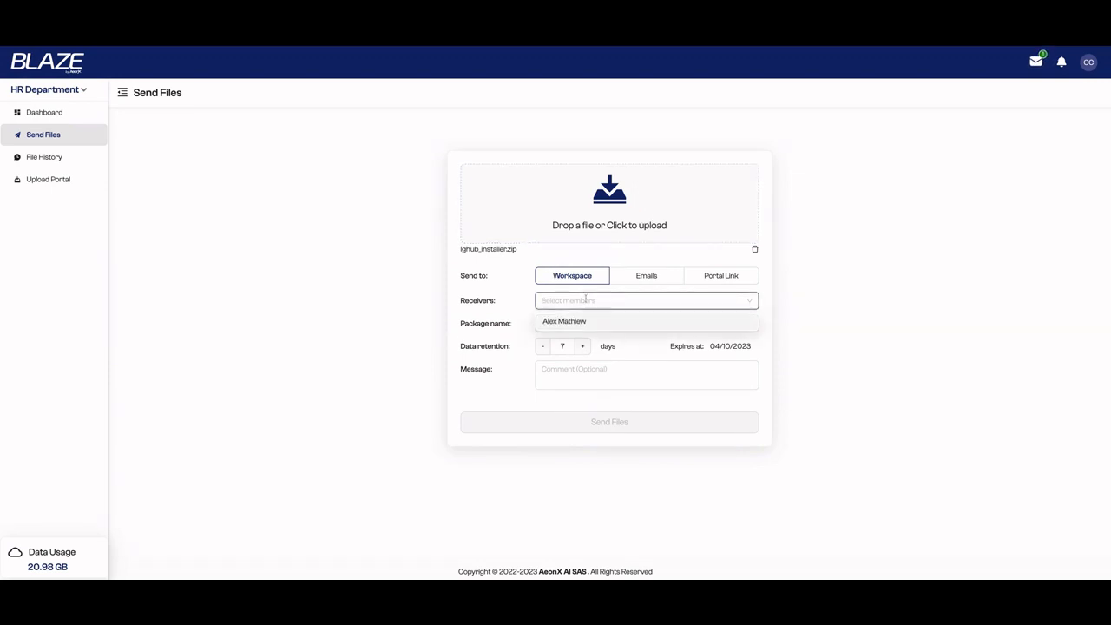
click(646, 276)
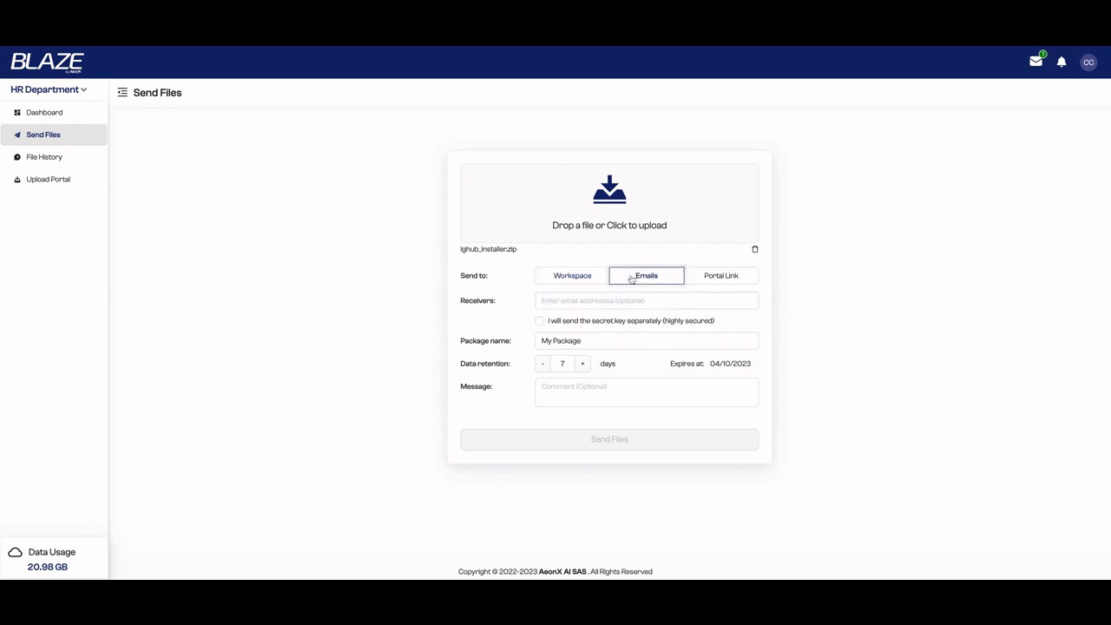
click(646, 275)
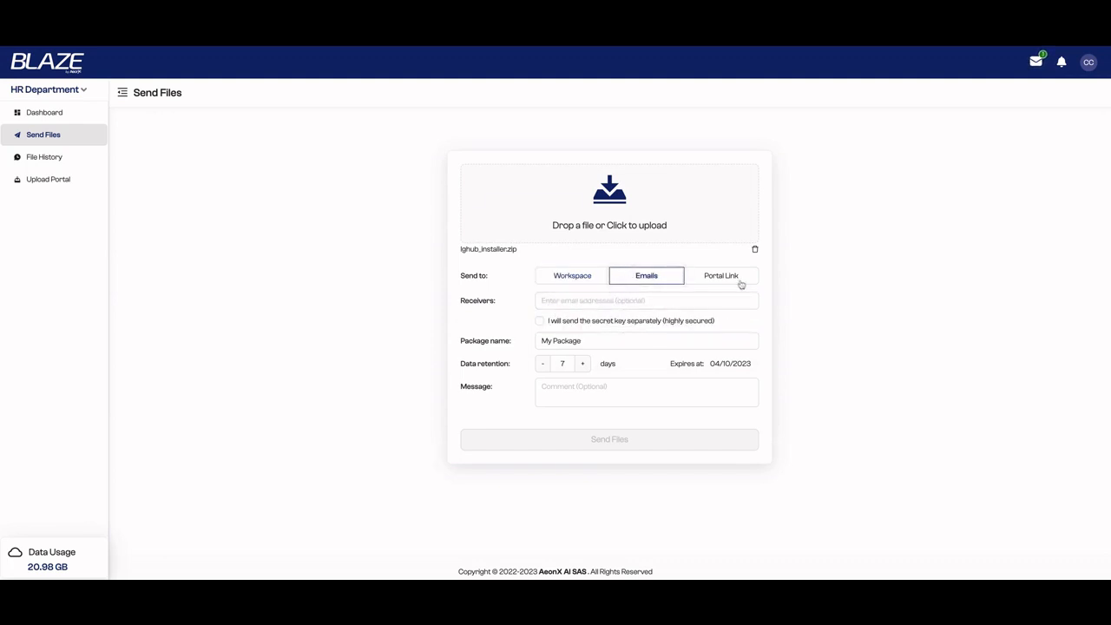
click(721, 275)
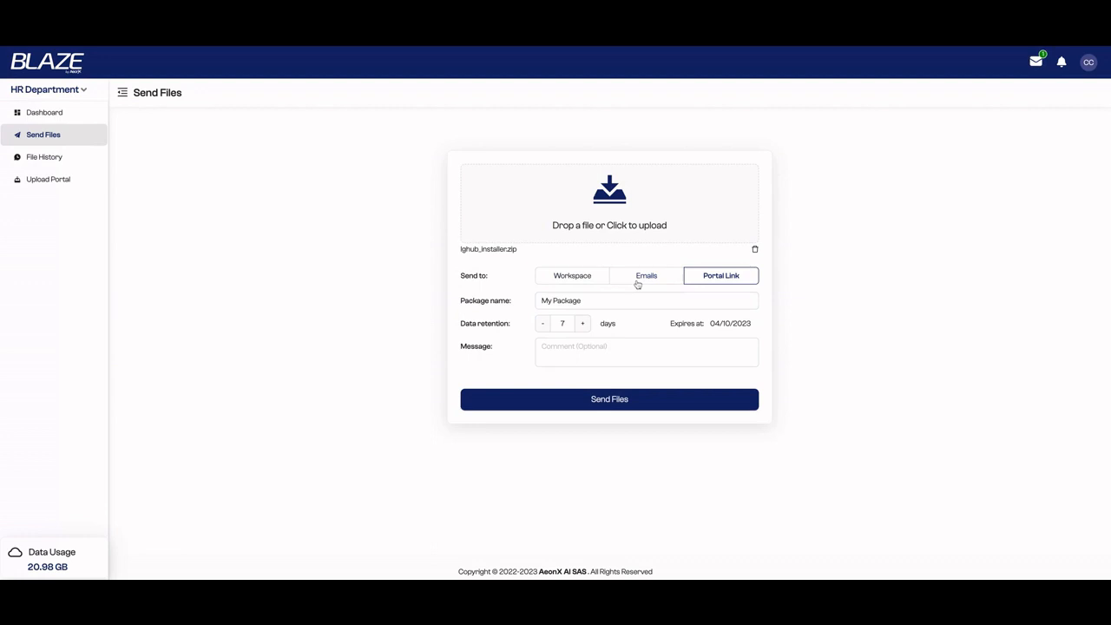
mouse_move(638, 284)
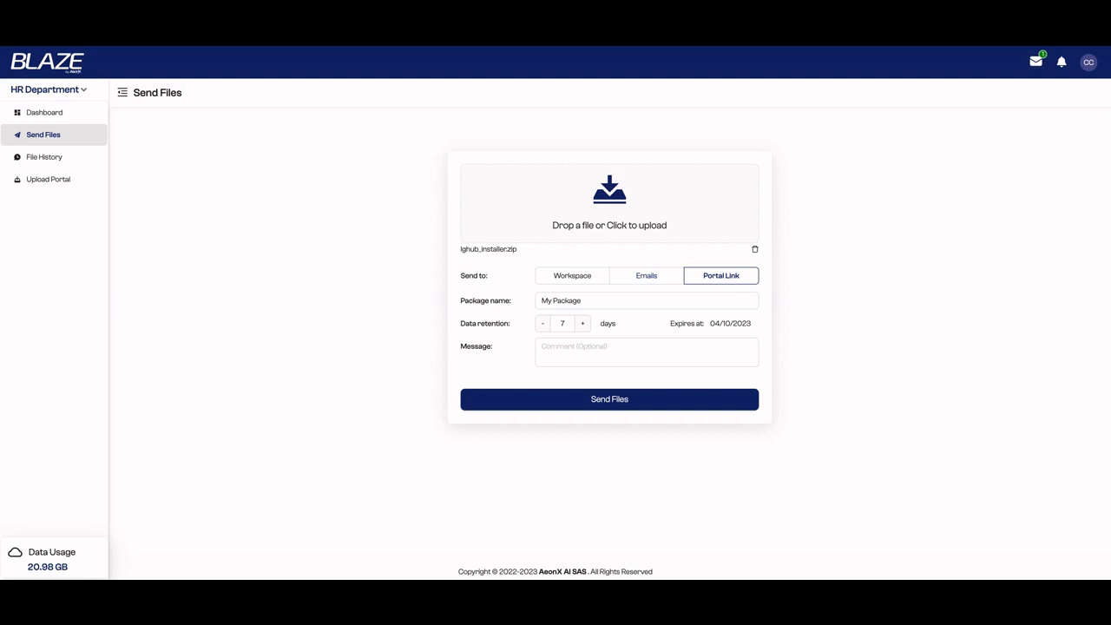
click(646, 275)
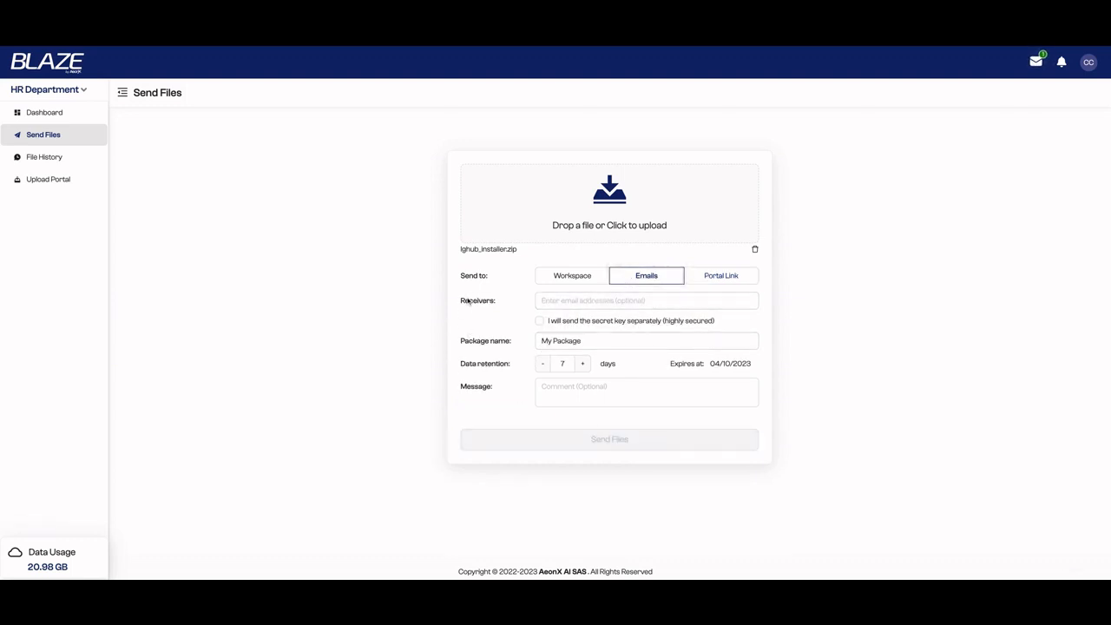
click(647, 301)
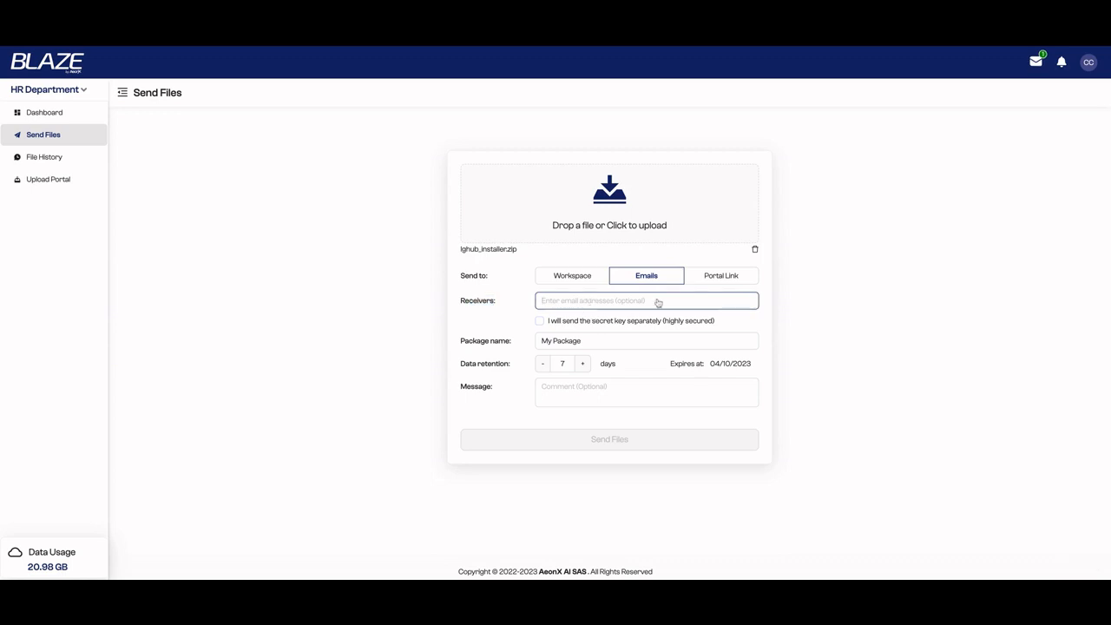
mouse_move(791, 313)
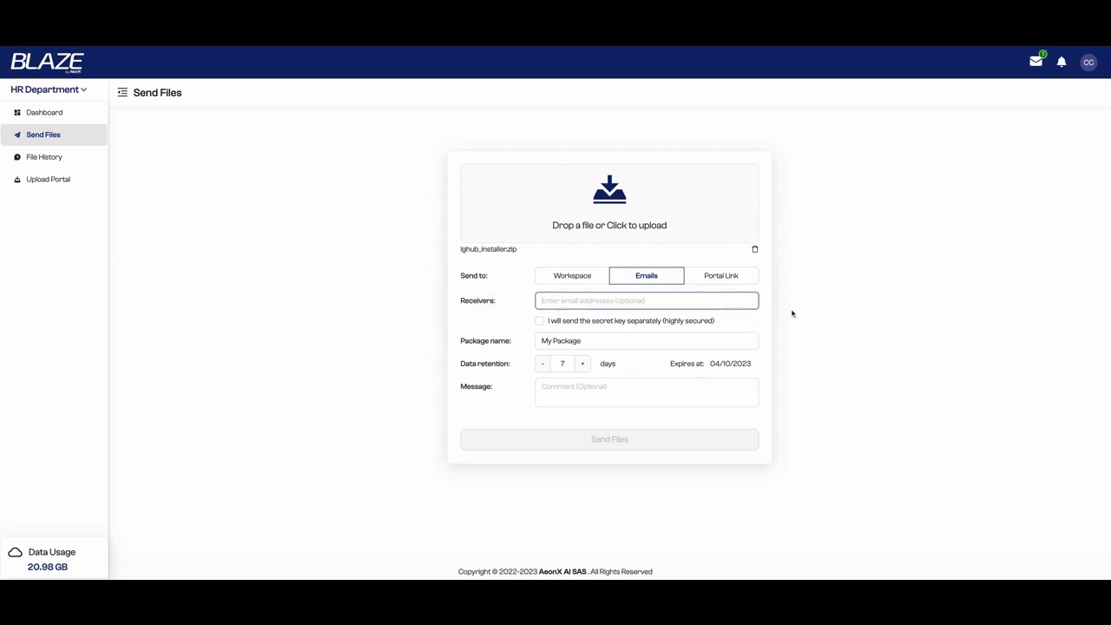
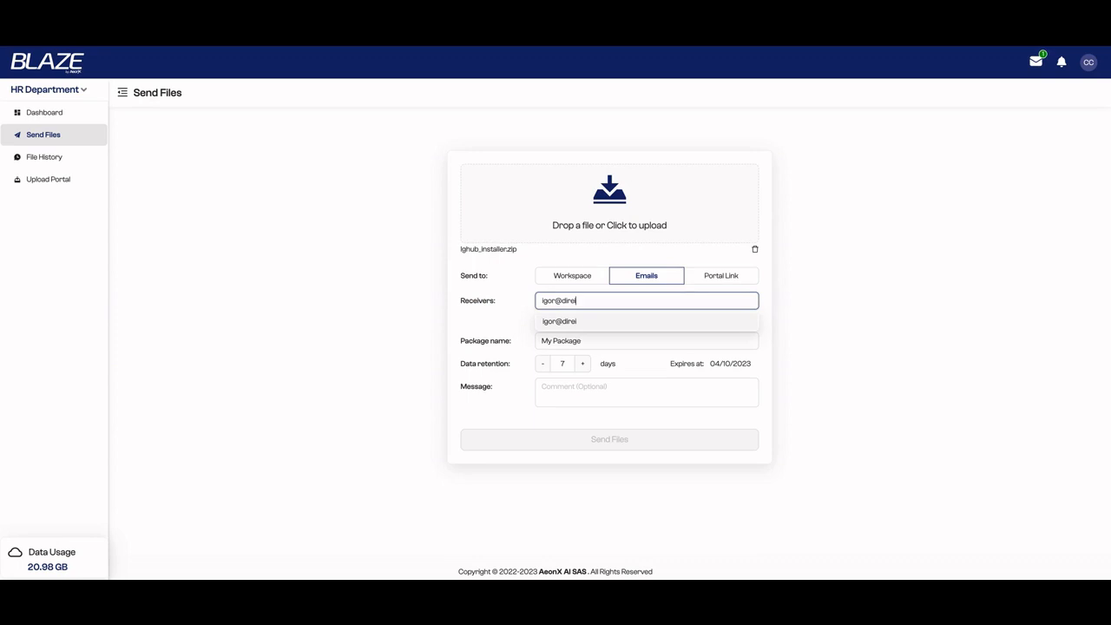
click(559, 320)
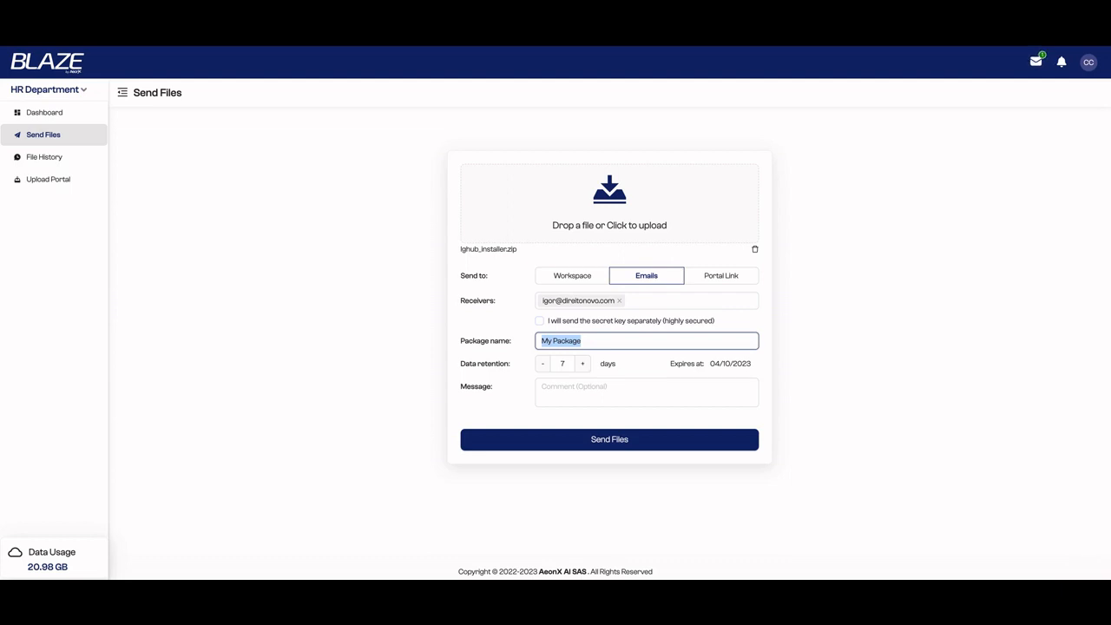
Set retention to 31 days (expires 28/10/2023), send the package, and open File History.
click(583, 364)
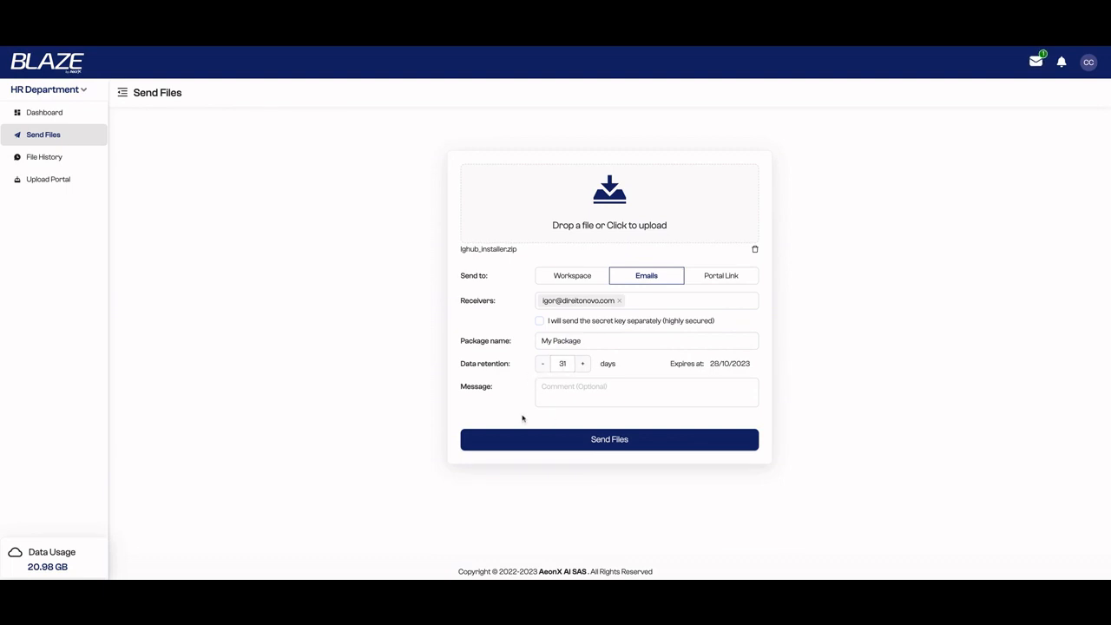
double_click(687, 363)
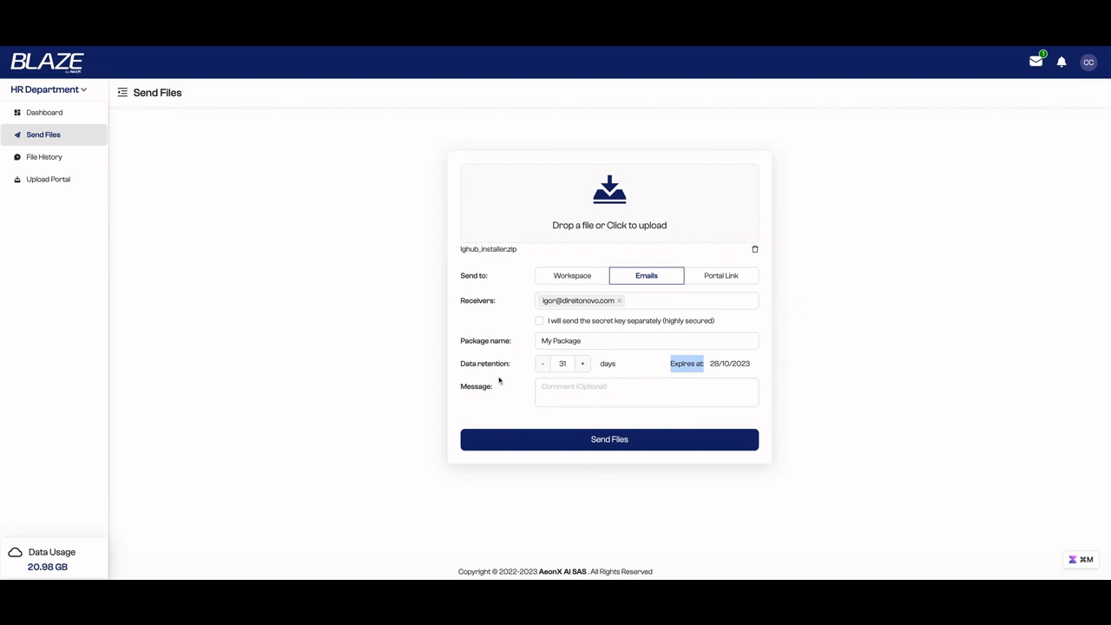
click(609, 439)
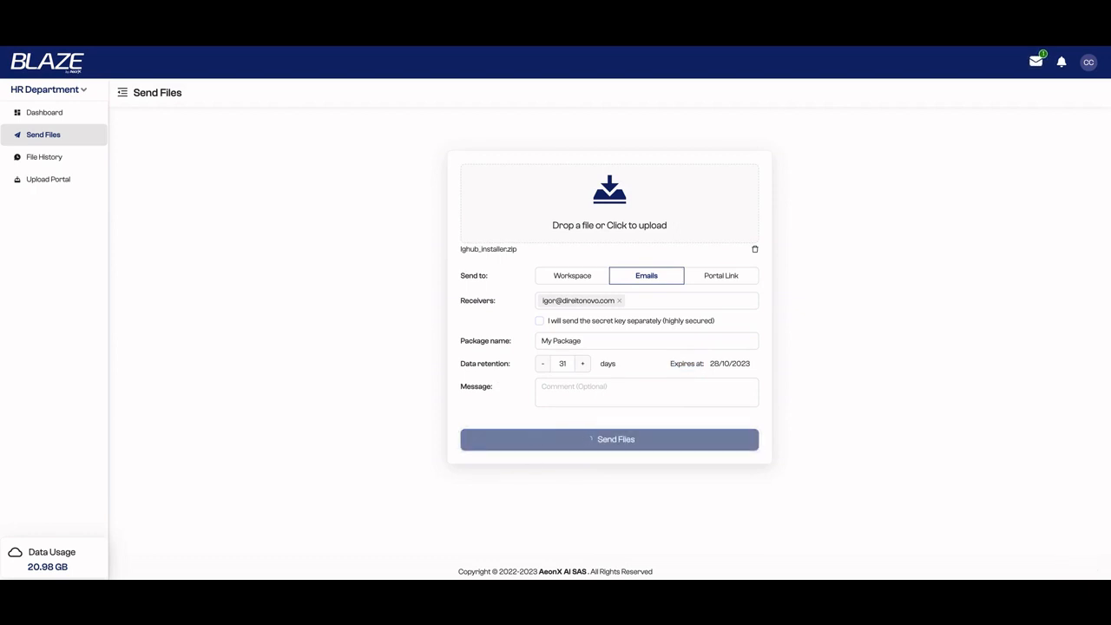
click(609, 438)
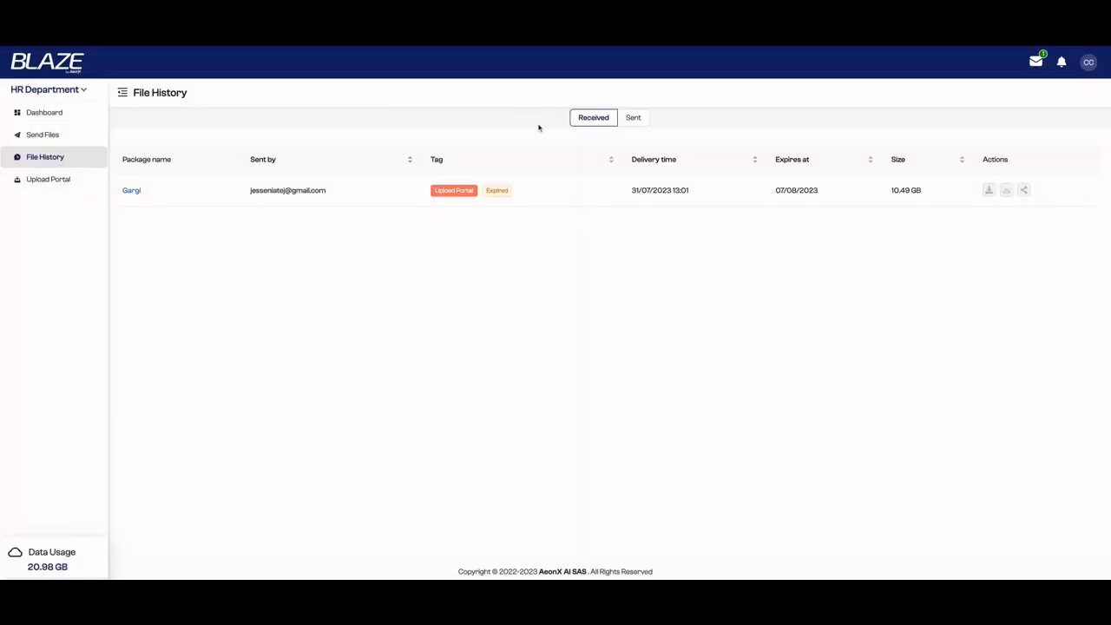
Review sent and received packages, check My Package's OneDrive options, then open Upload Portal.
click(633, 118)
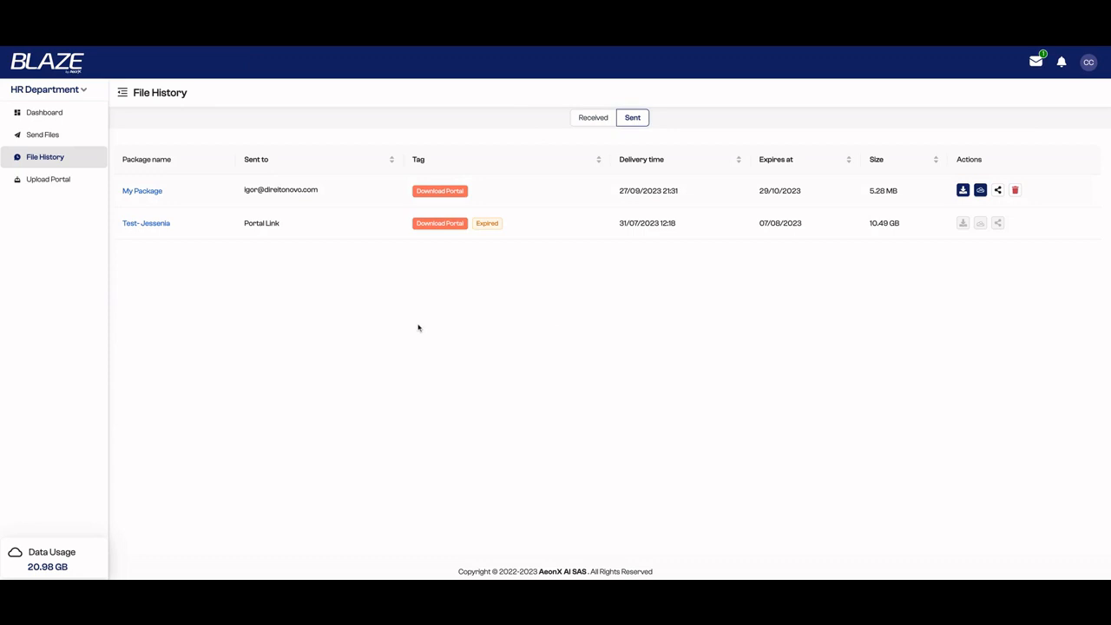
click(593, 117)
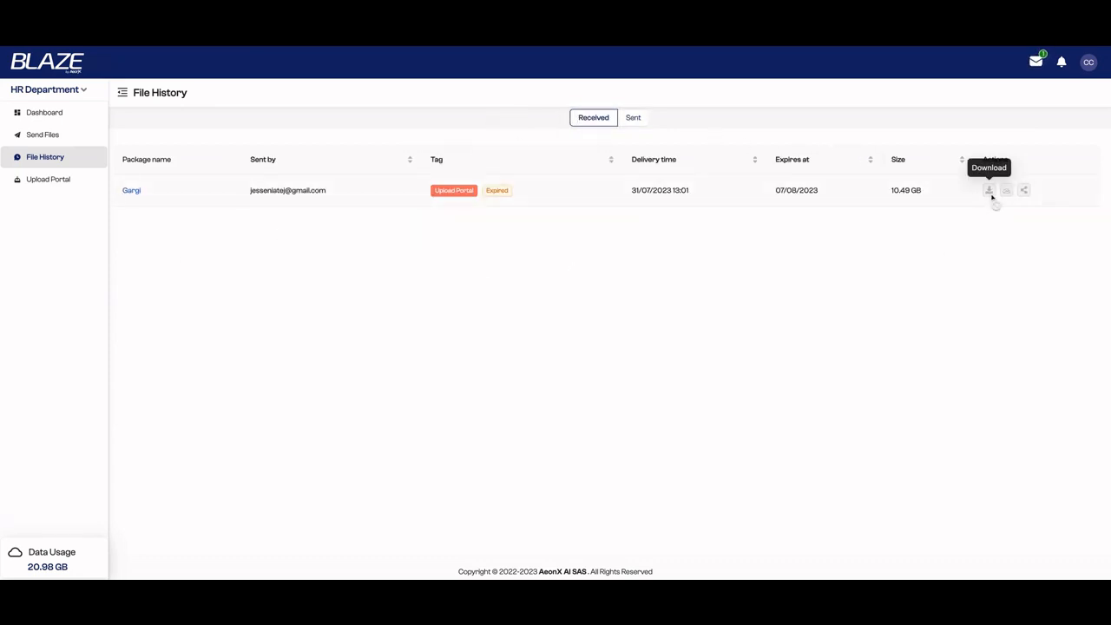
click(633, 118)
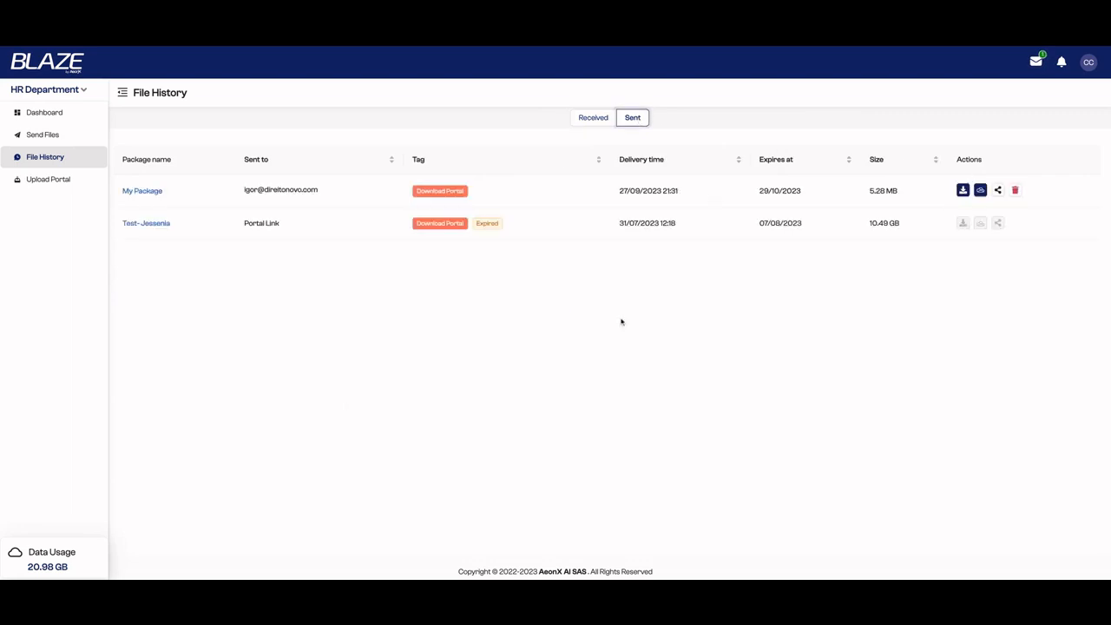
mouse_move(952, 208)
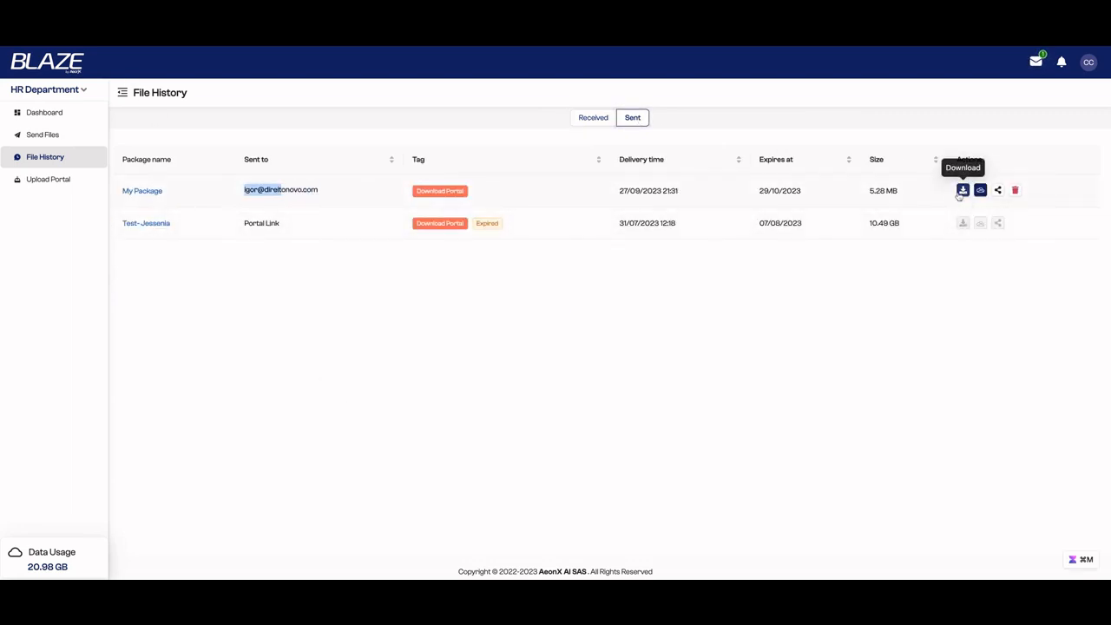
click(980, 190)
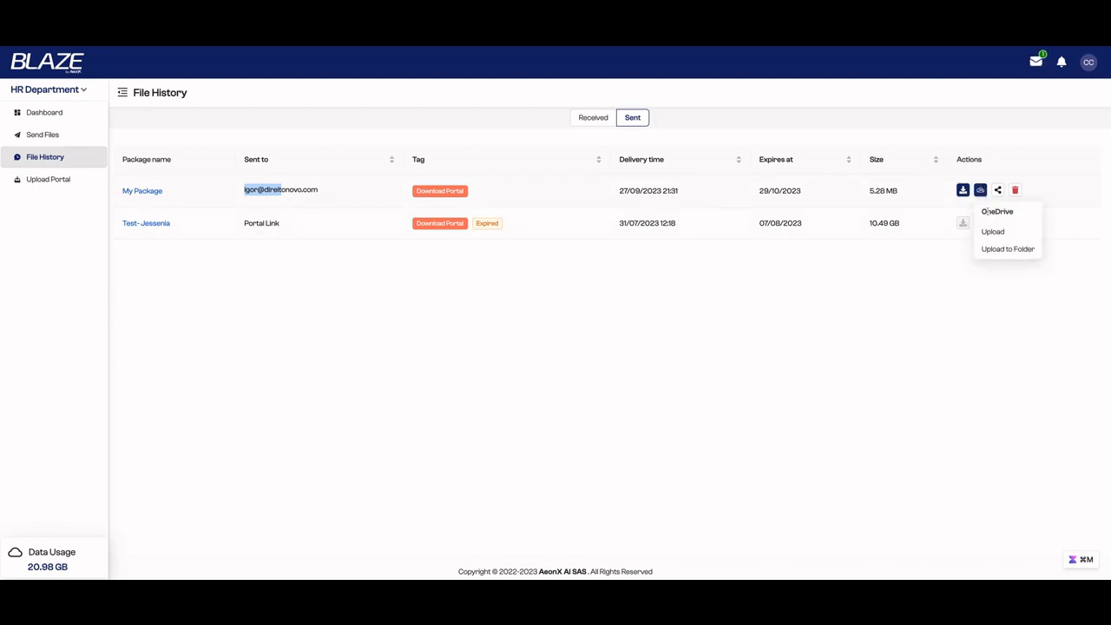
click(998, 190)
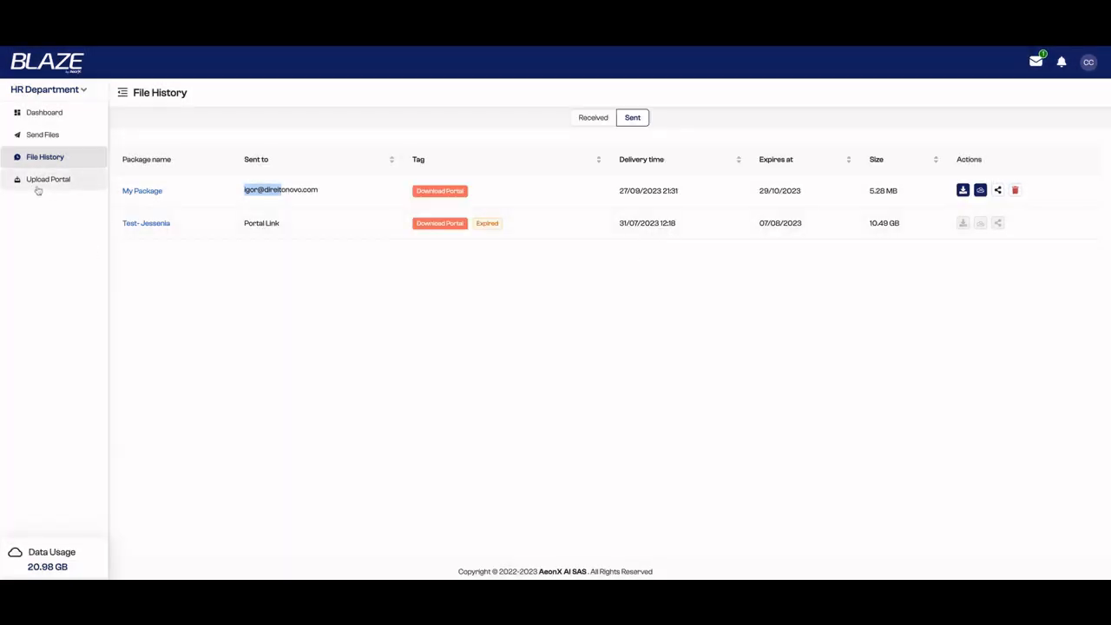
click(48, 179)
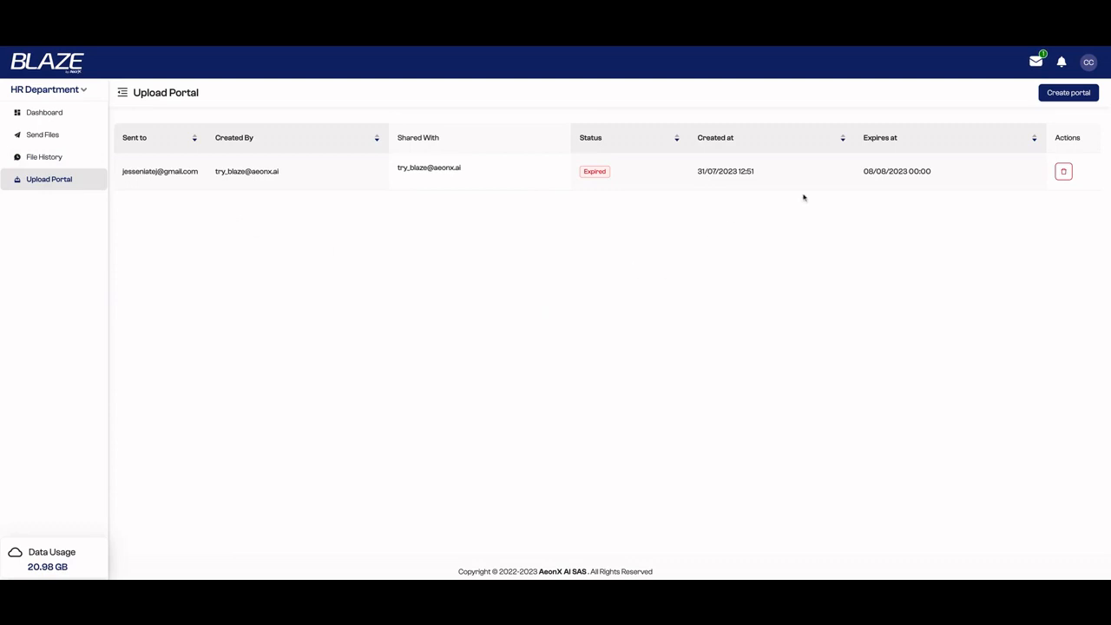
click(1068, 93)
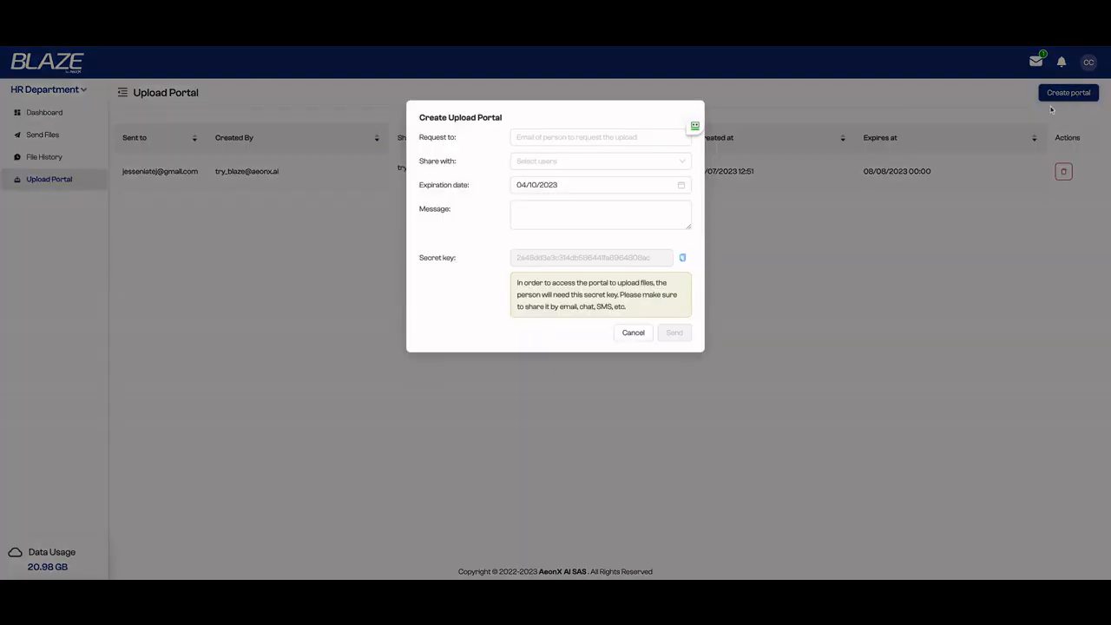
click(600, 137)
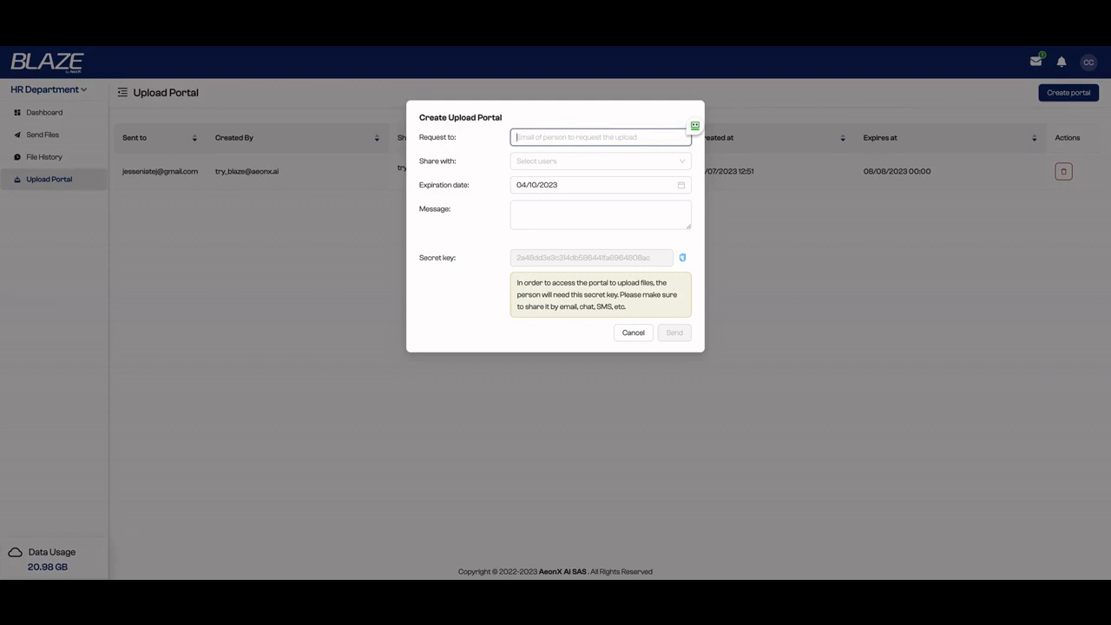
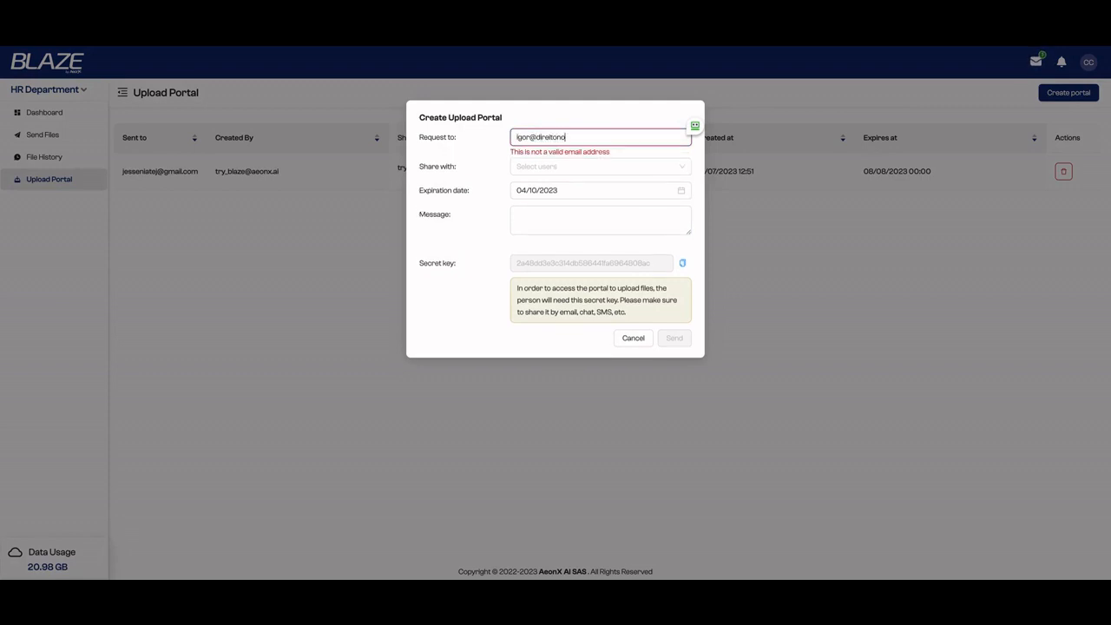
click(599, 160)
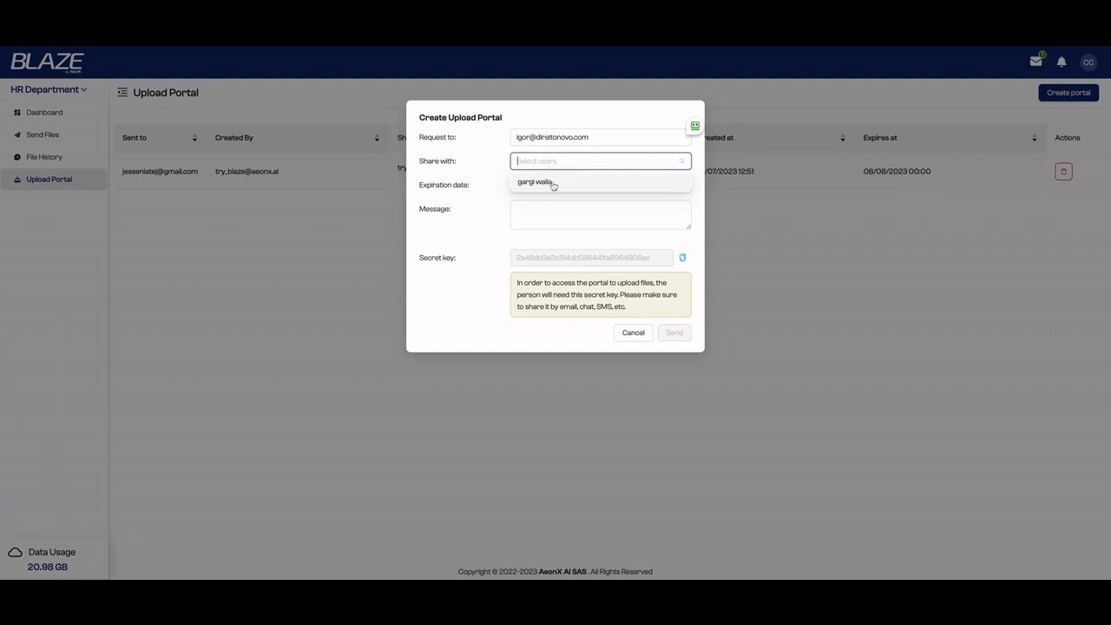
click(535, 183)
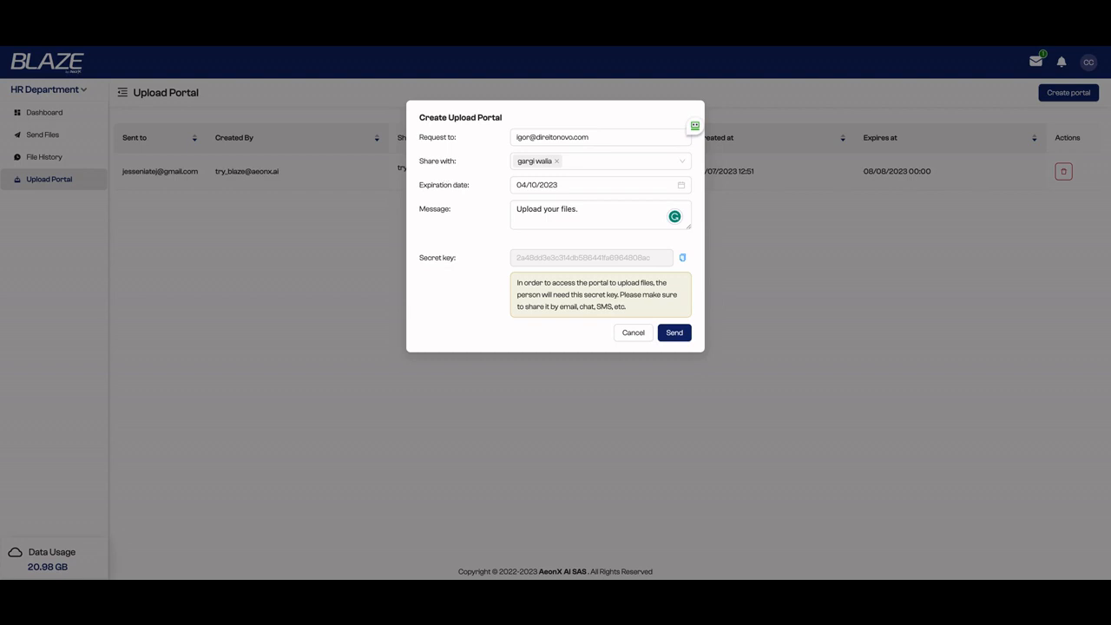
mouse_move(525, 284)
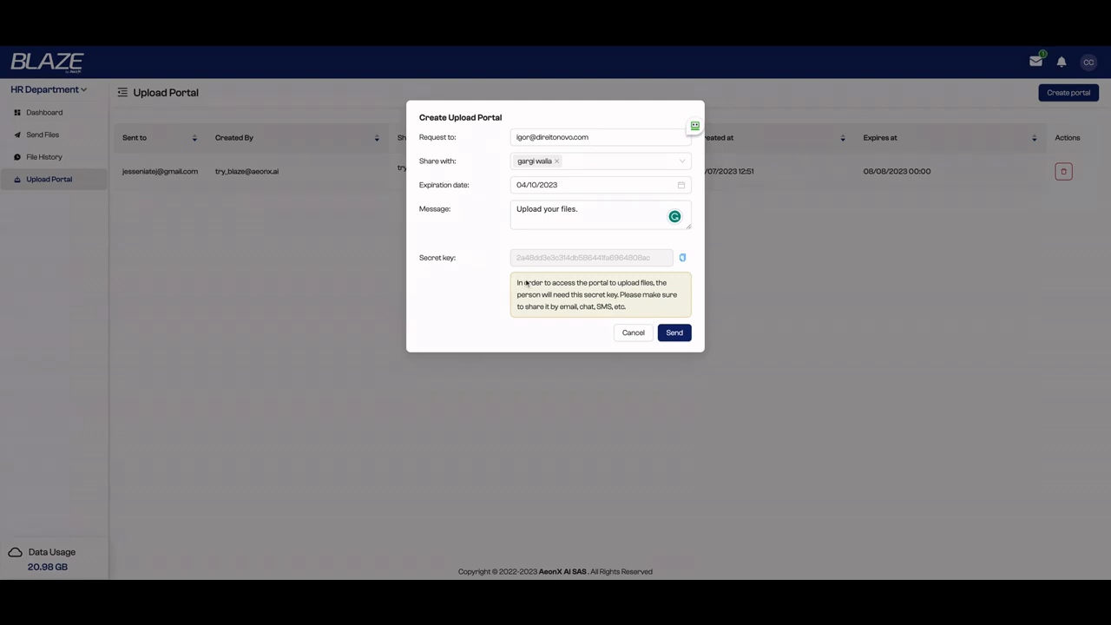
mouse_move(470, 296)
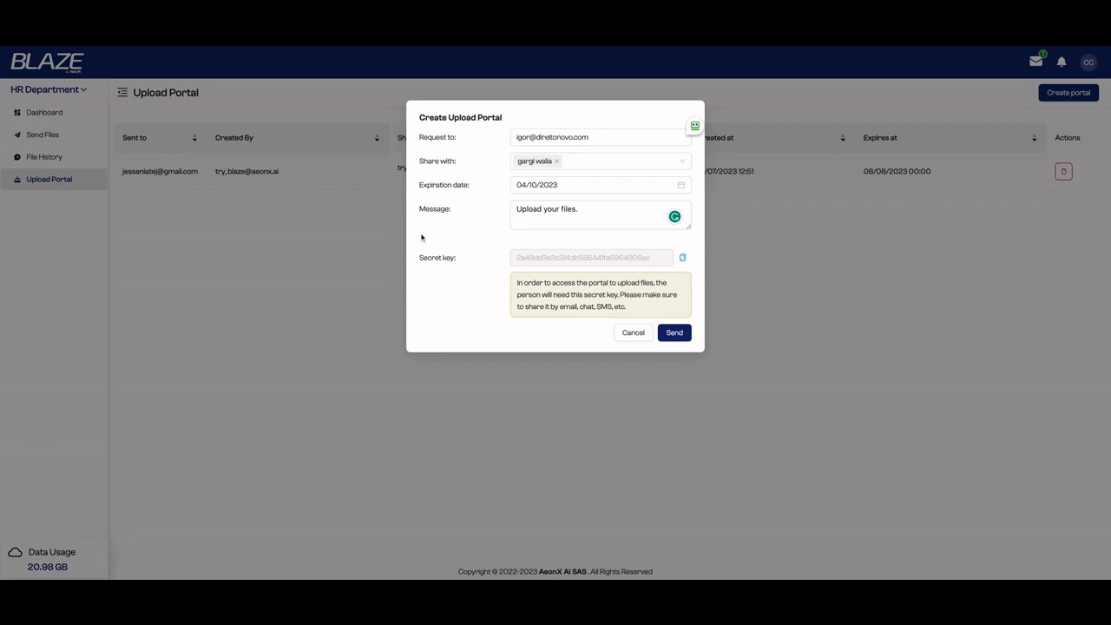
mouse_move(692, 260)
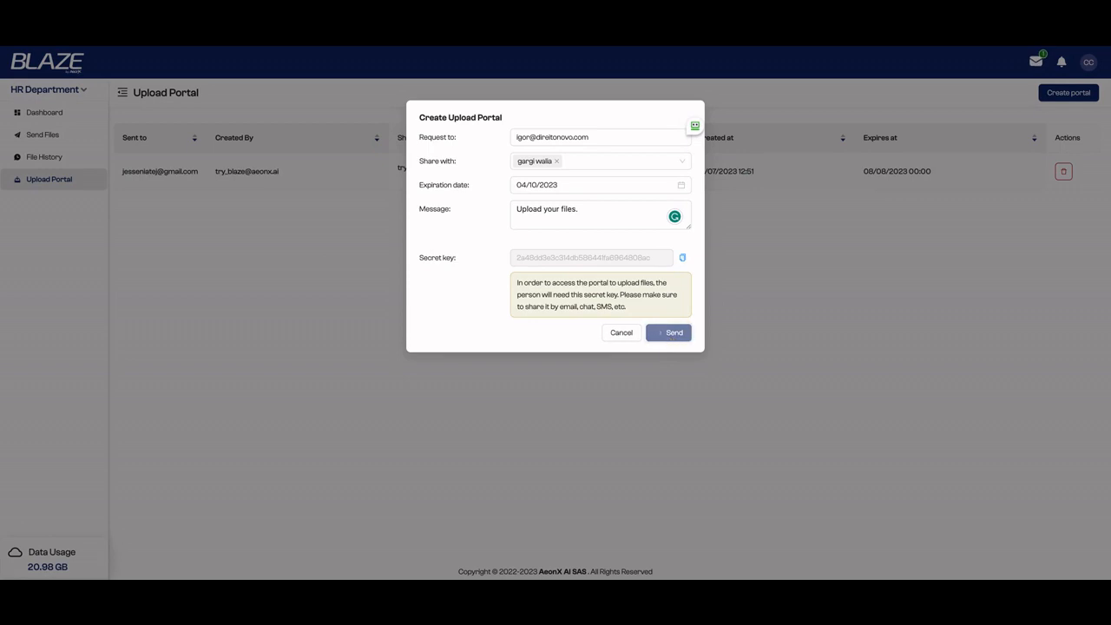
click(669, 332)
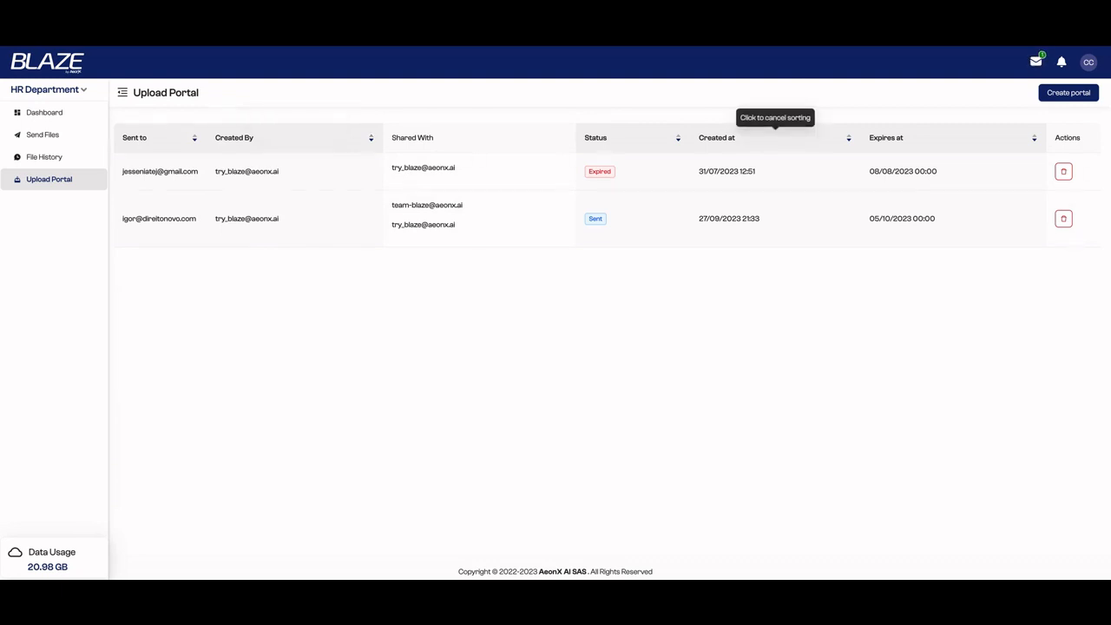
View the multi-factor authentication Security tab in account Settings, then return to Dashboard.
click(1088, 62)
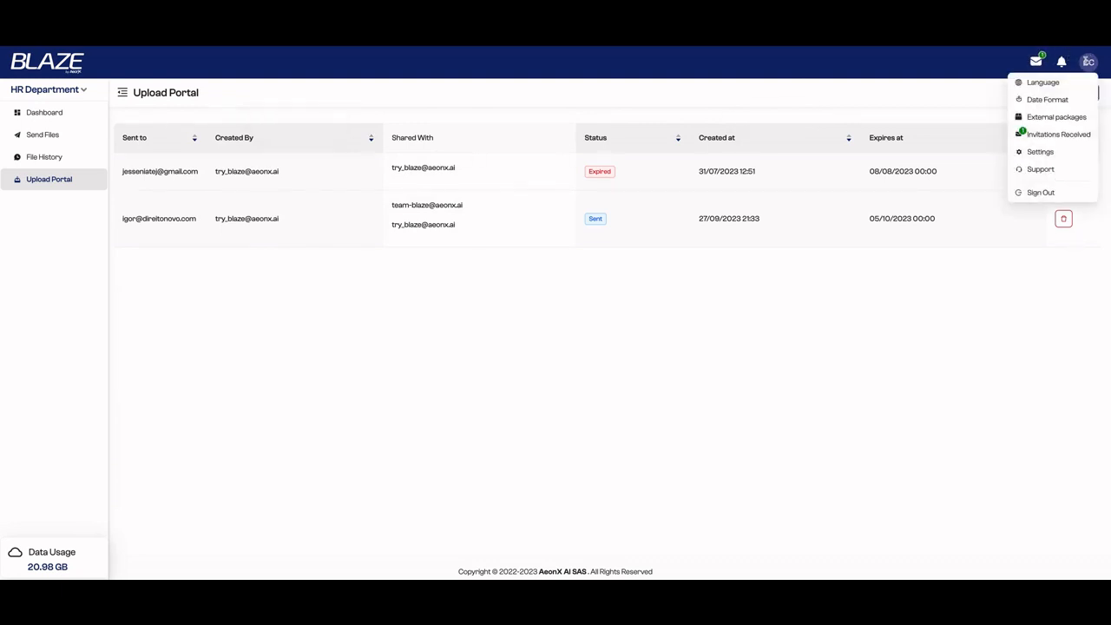
click(1040, 151)
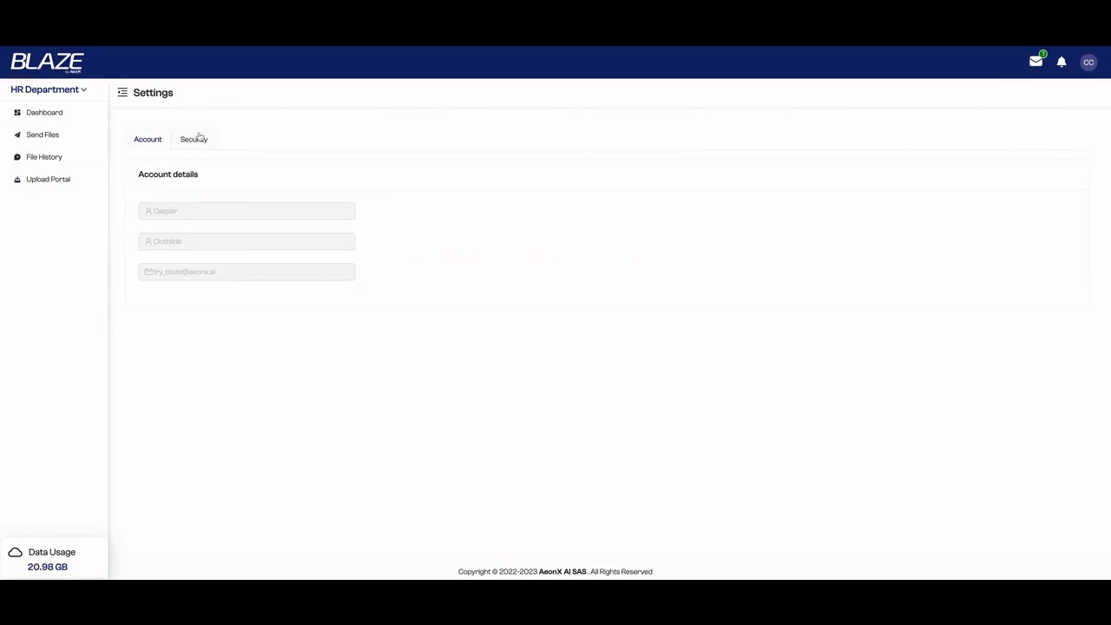
click(193, 139)
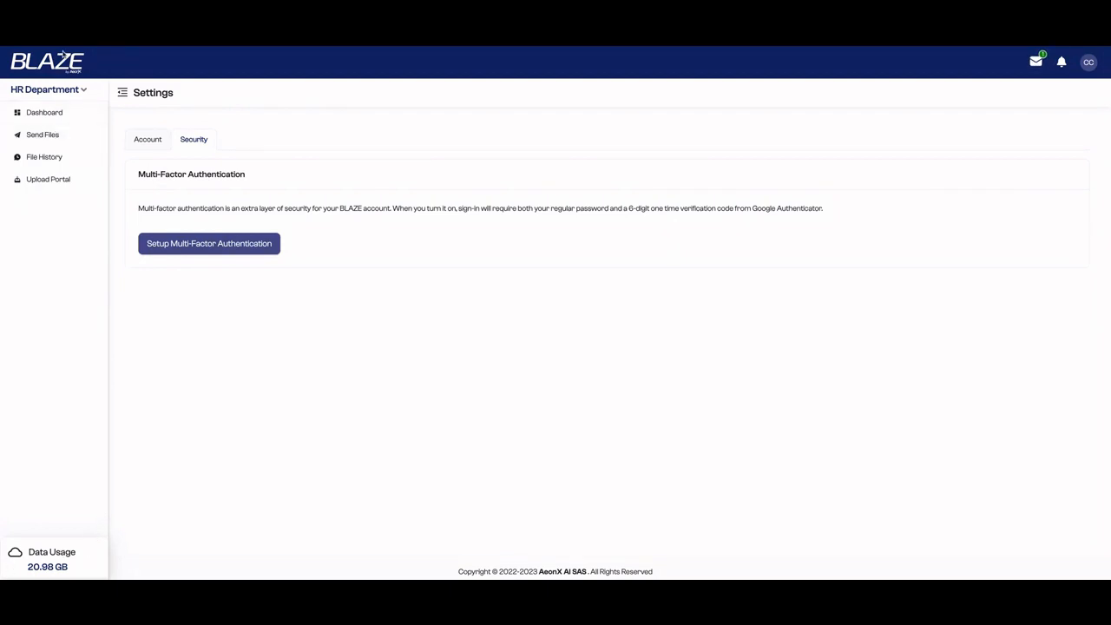
click(45, 112)
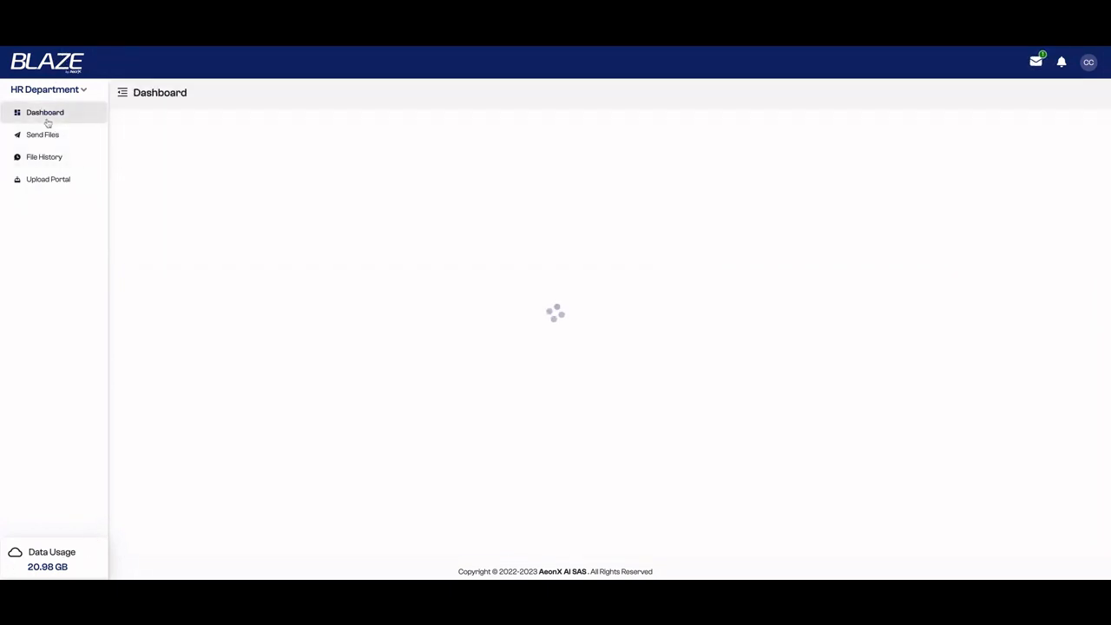